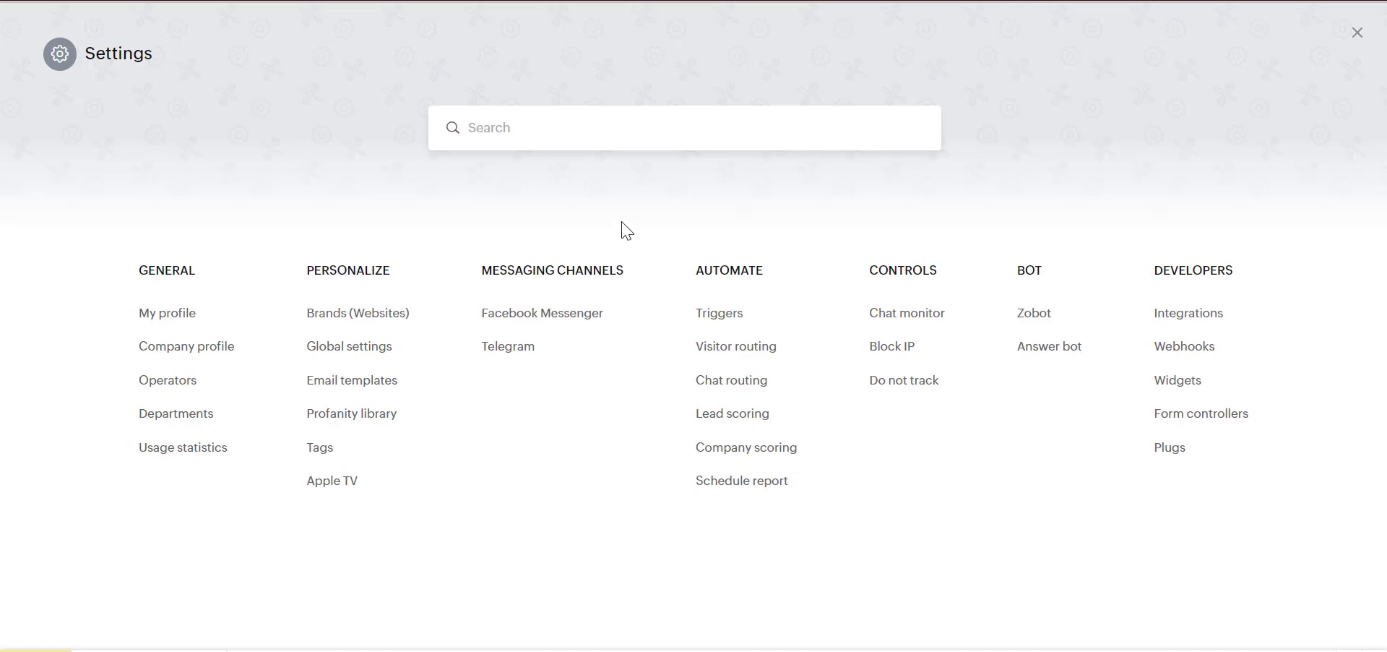
mouse_move(638, 221)
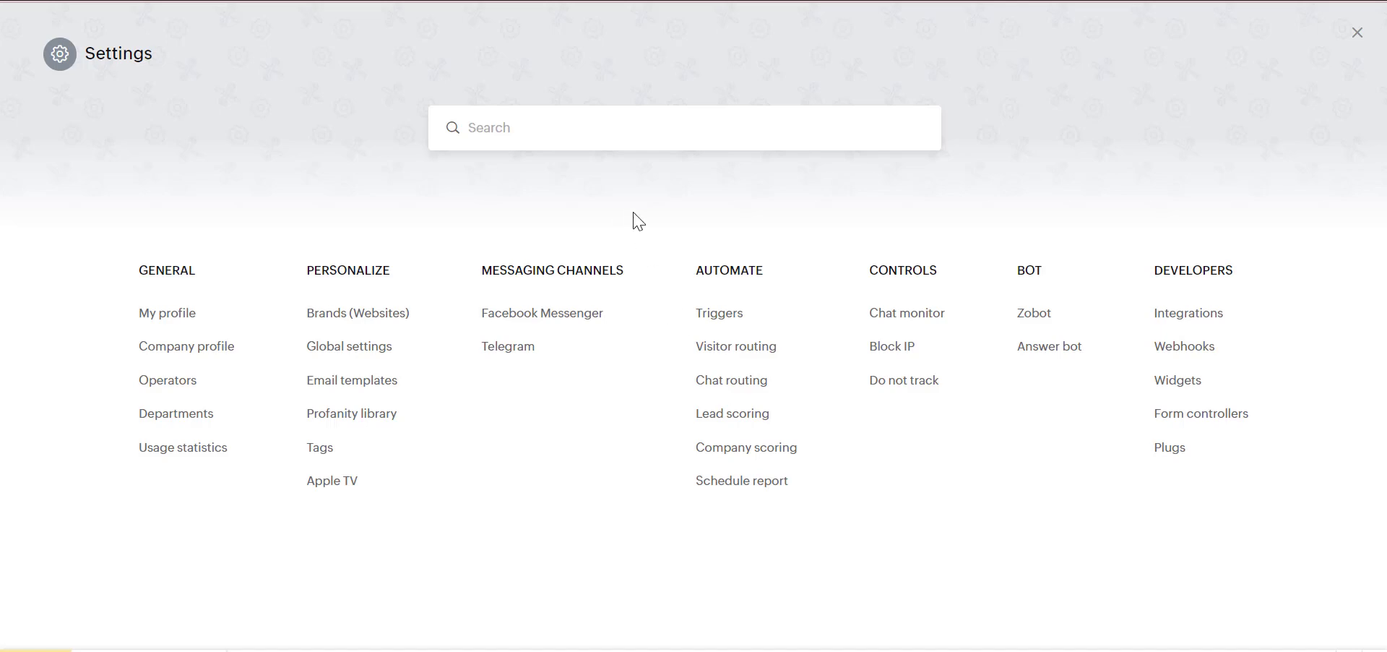
mouse_move(1172, 393)
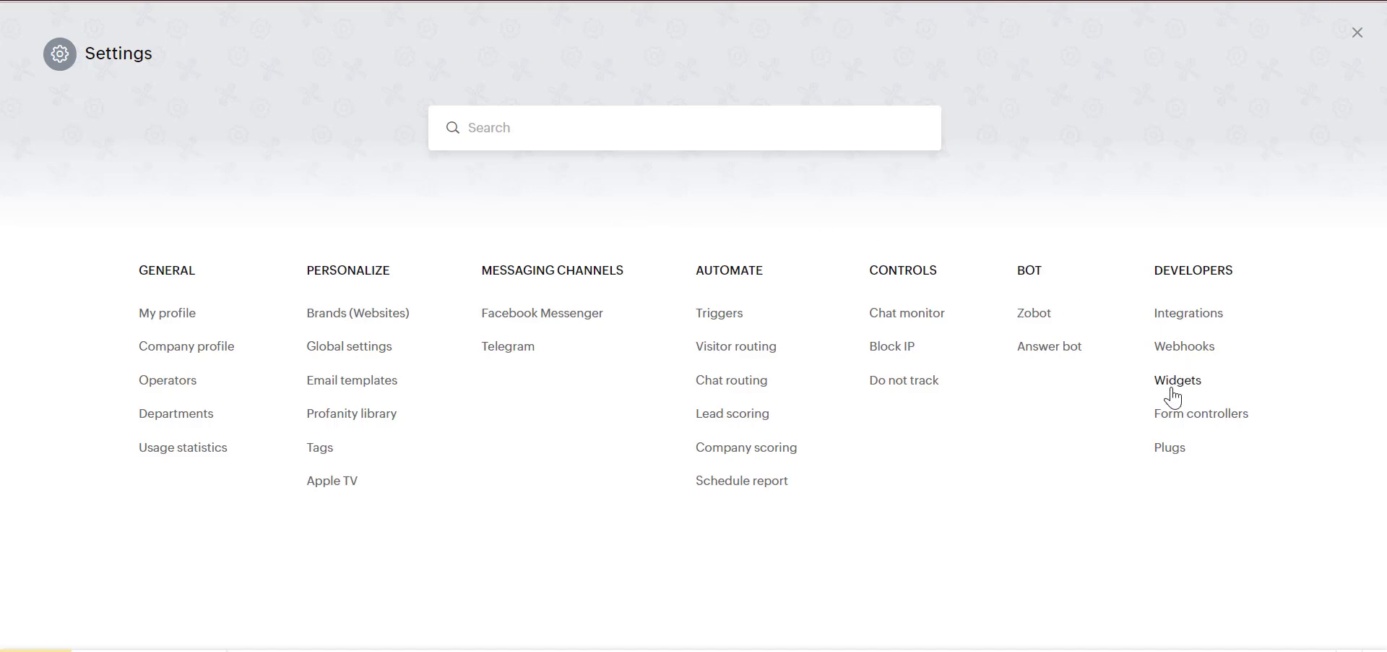
- Open the Widgets page under Settings > Developers
left_click(1177, 380)
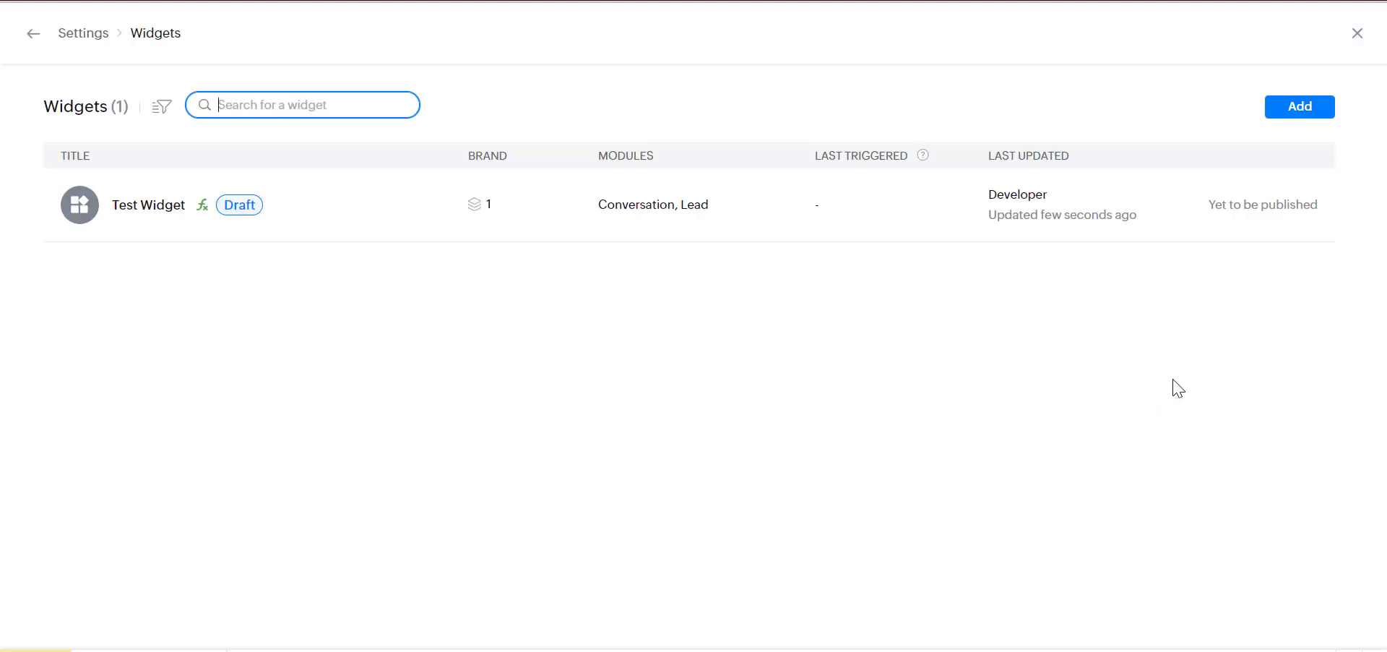
mouse_move(1135, 209)
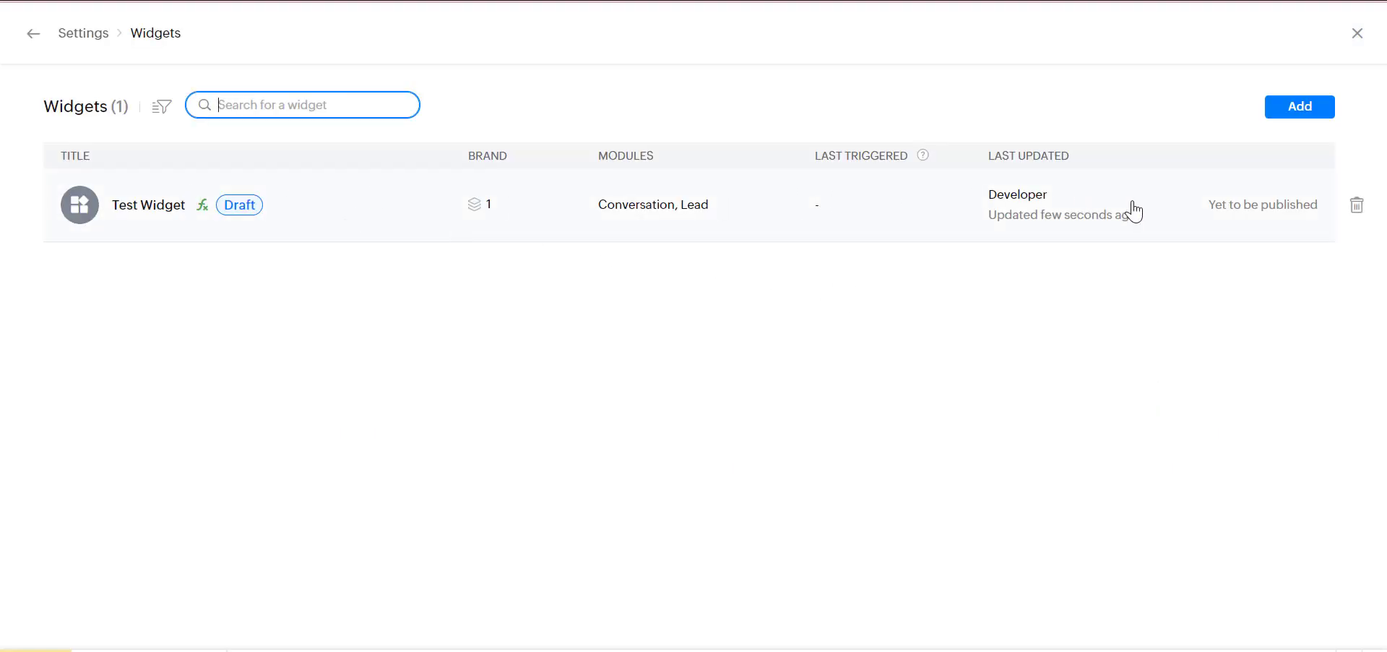
mouse_move(449, 222)
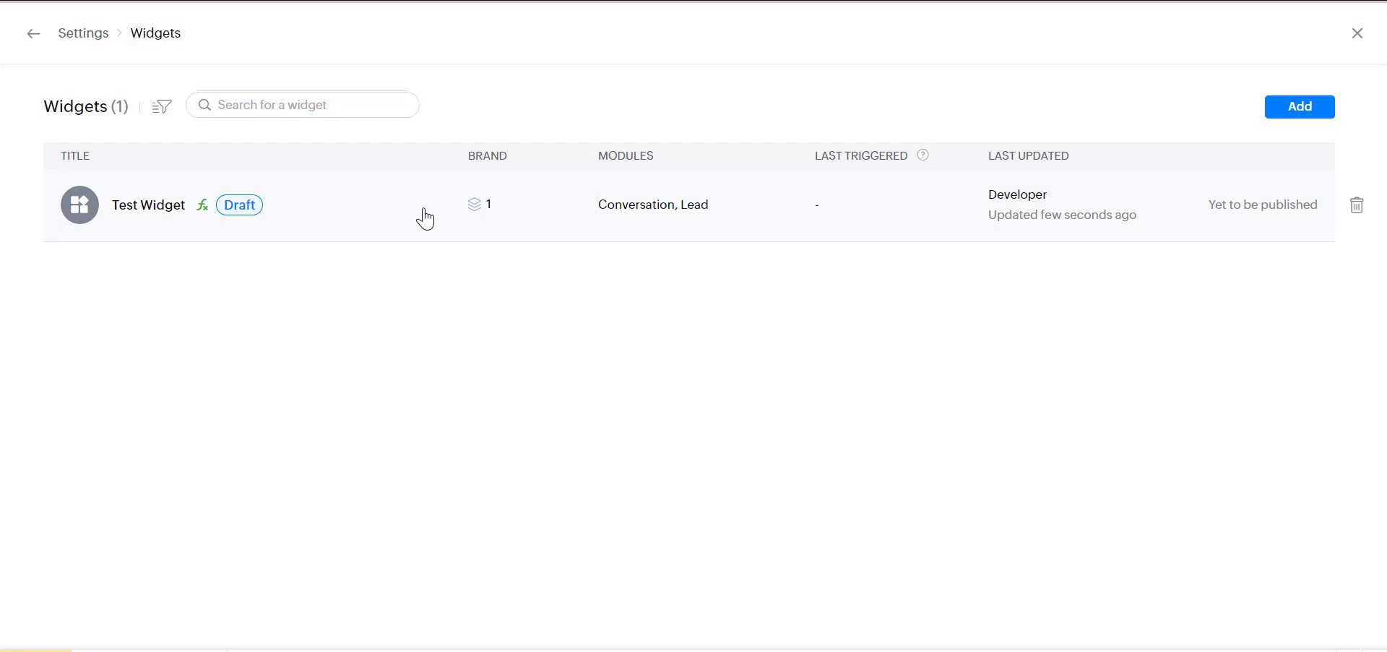
- Open Test Widget's code and preview it in the Conversation module for conversation #1418
left_click(149, 204)
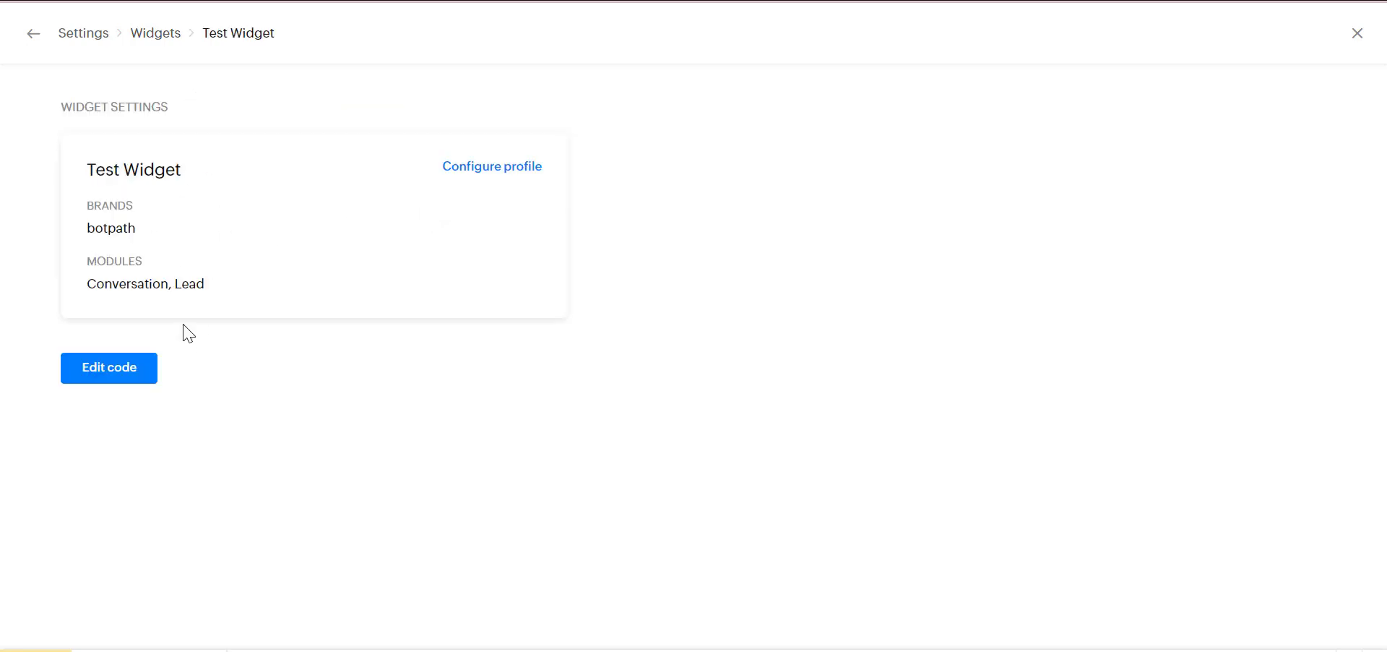
mouse_move(122, 378)
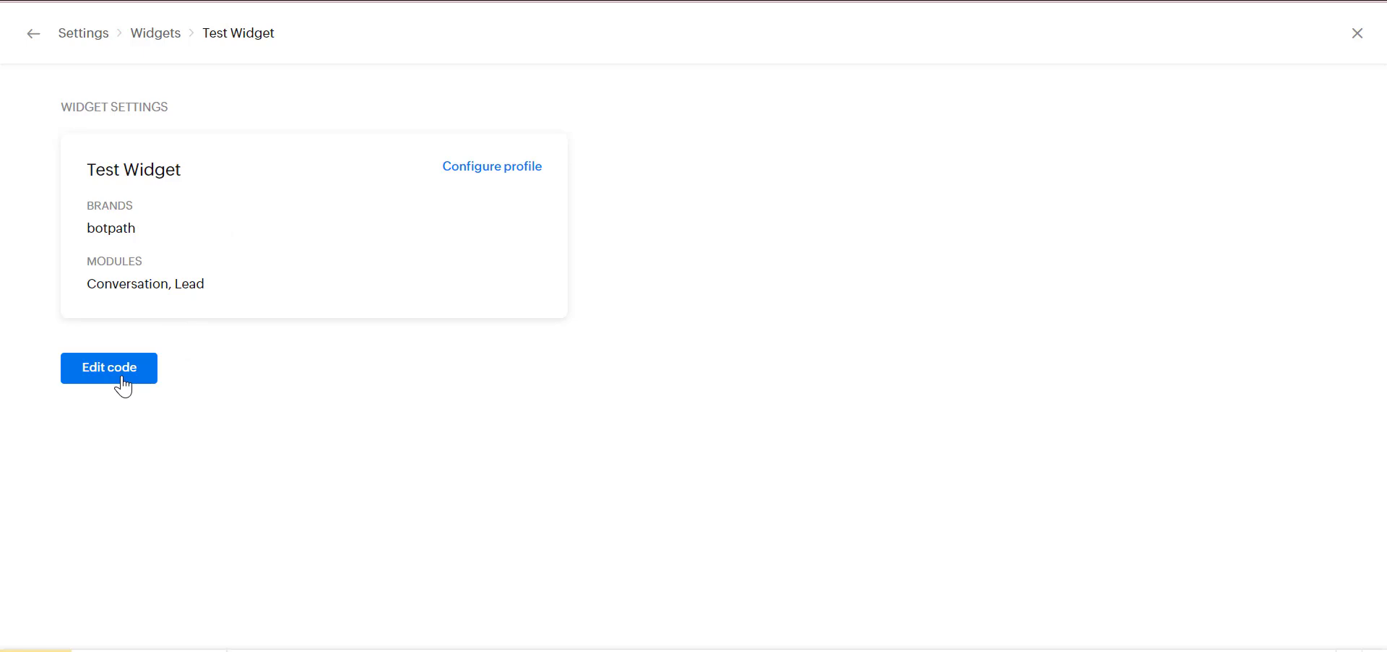
left_click(108, 367)
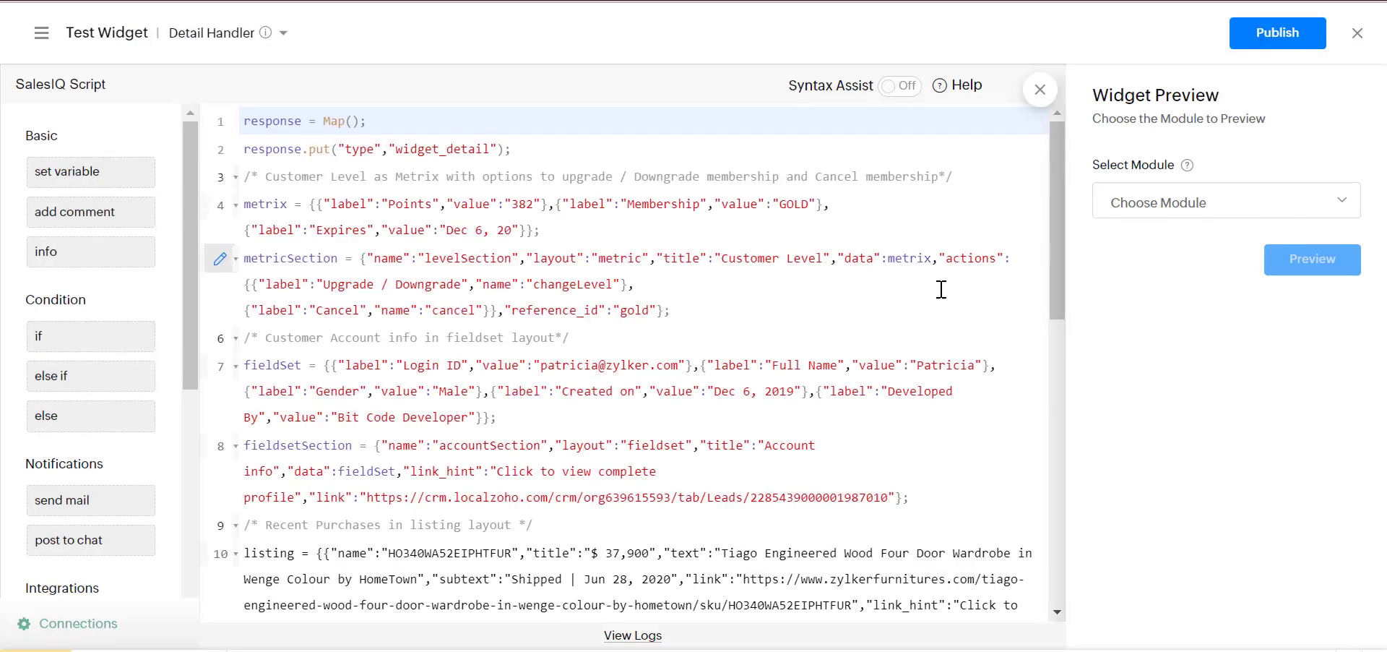
mouse_move(1130, 213)
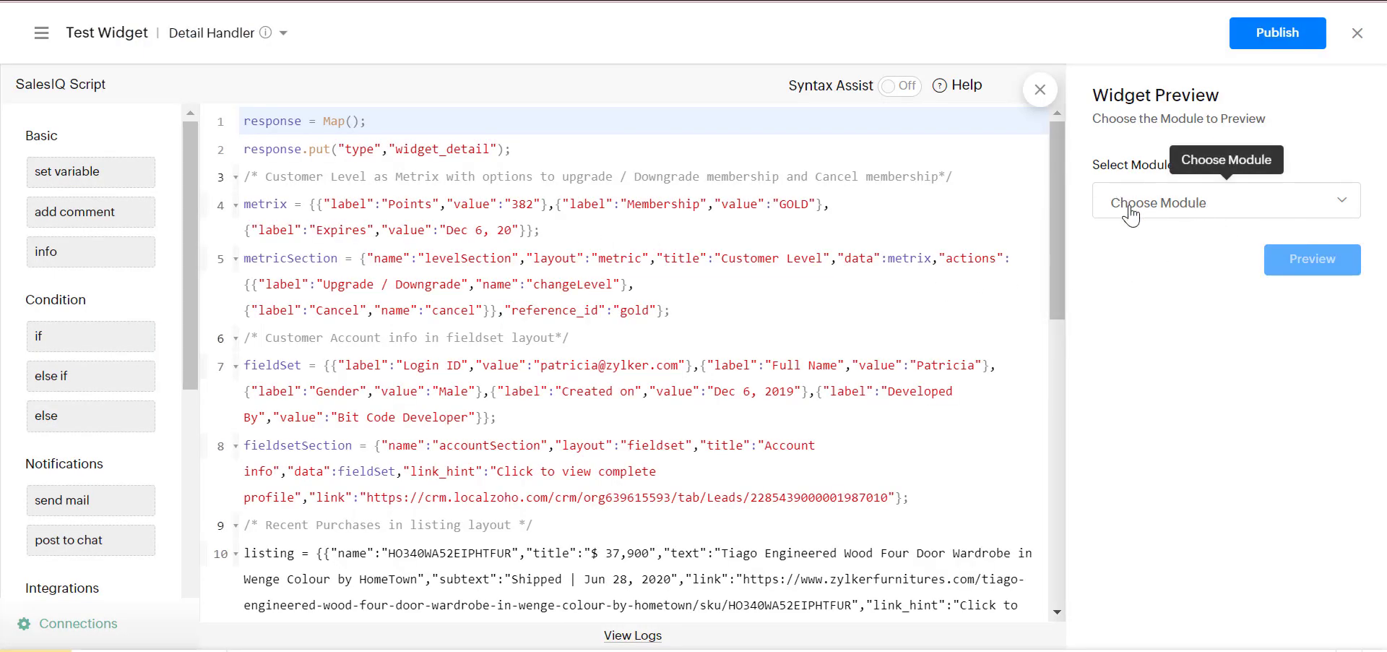
left_click(1225, 201)
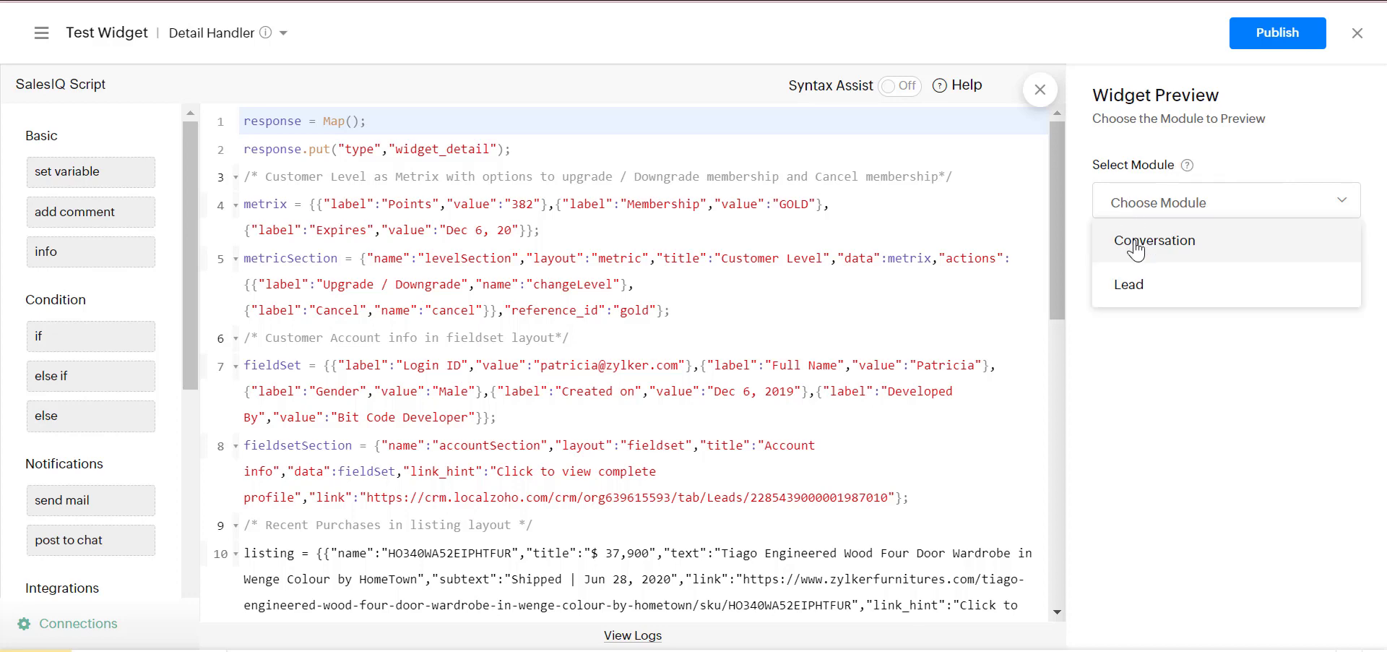
left_click(1154, 240)
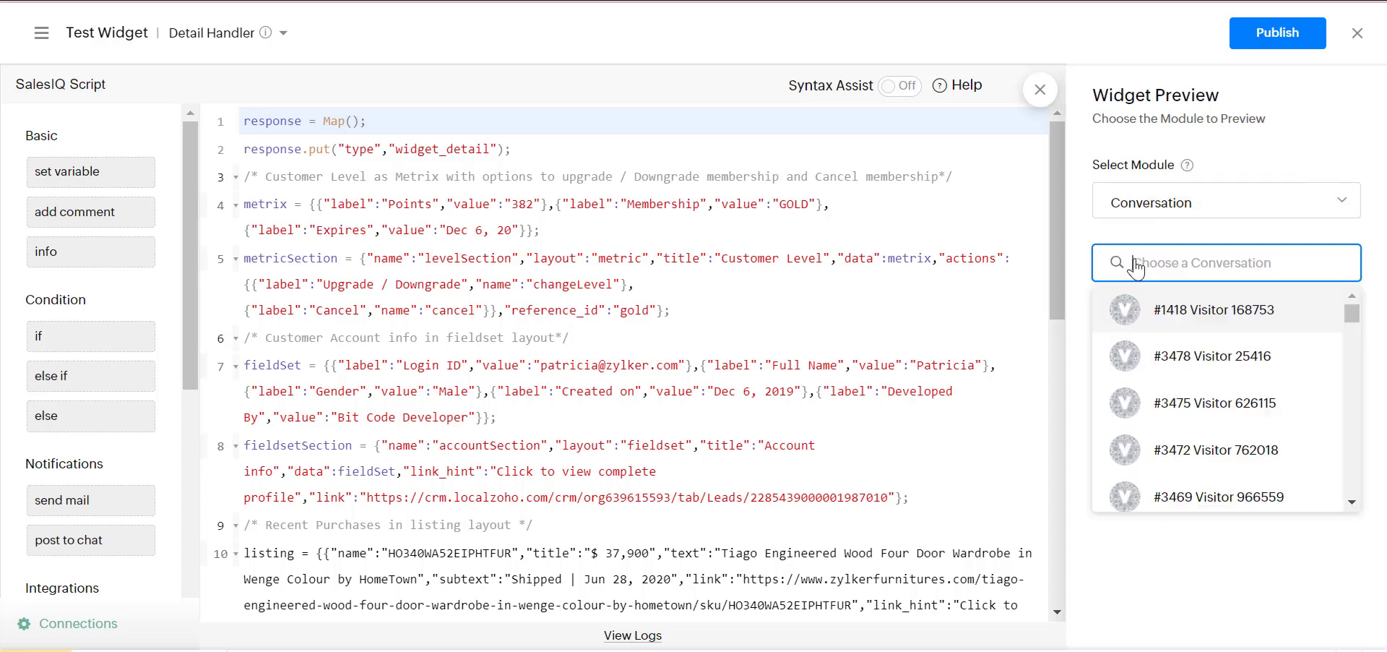
left_click(1213, 310)
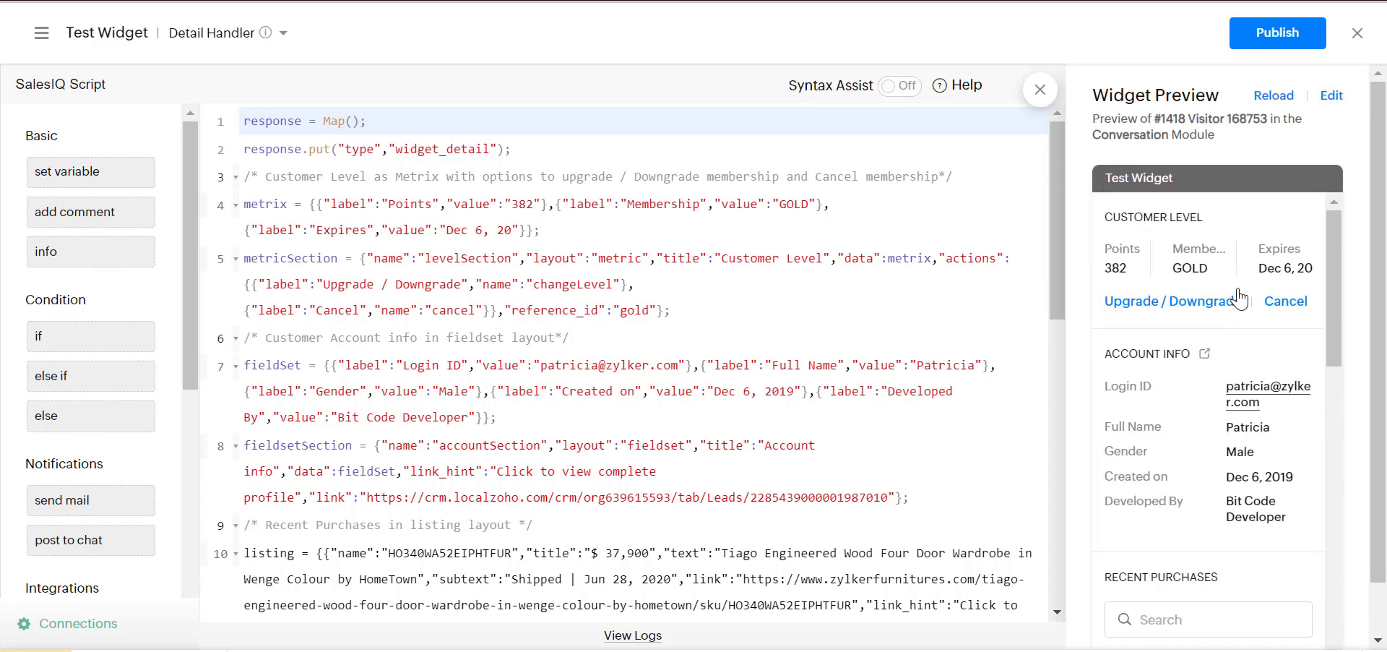
mouse_move(1331, 97)
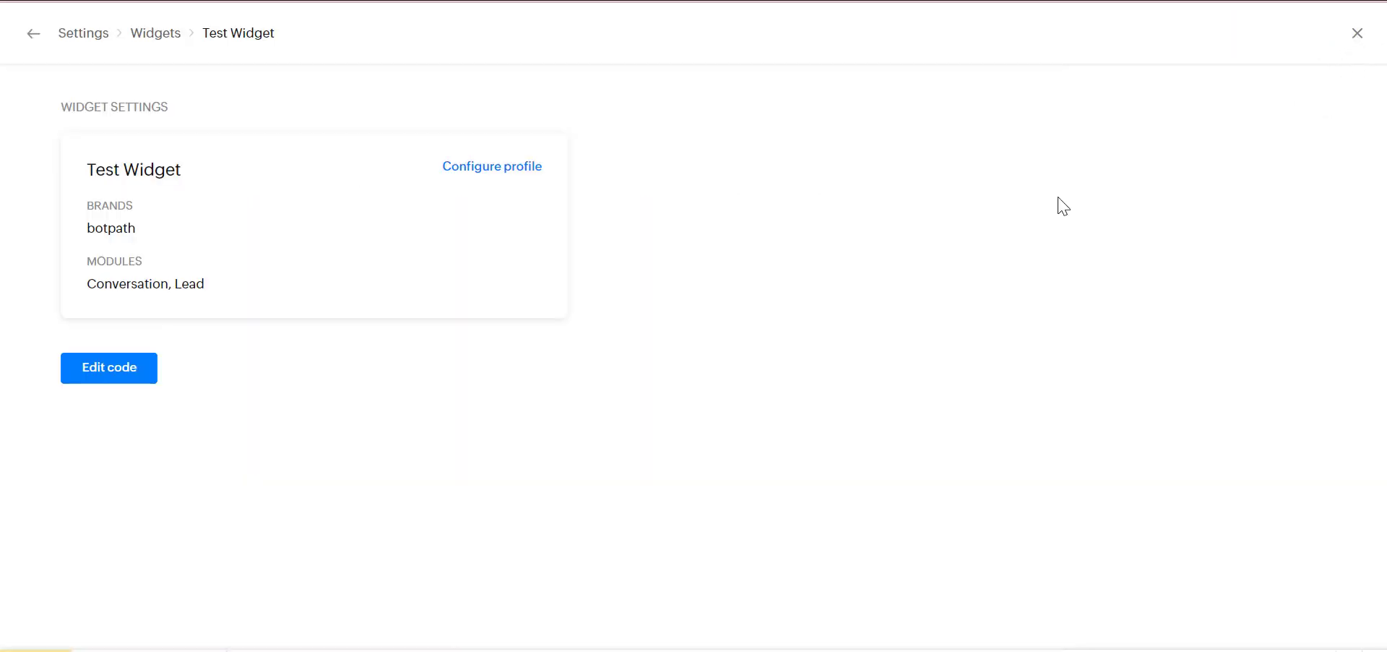
- Reopen the widget code and render its Lead module preview for lead 72188
left_click(108, 367)
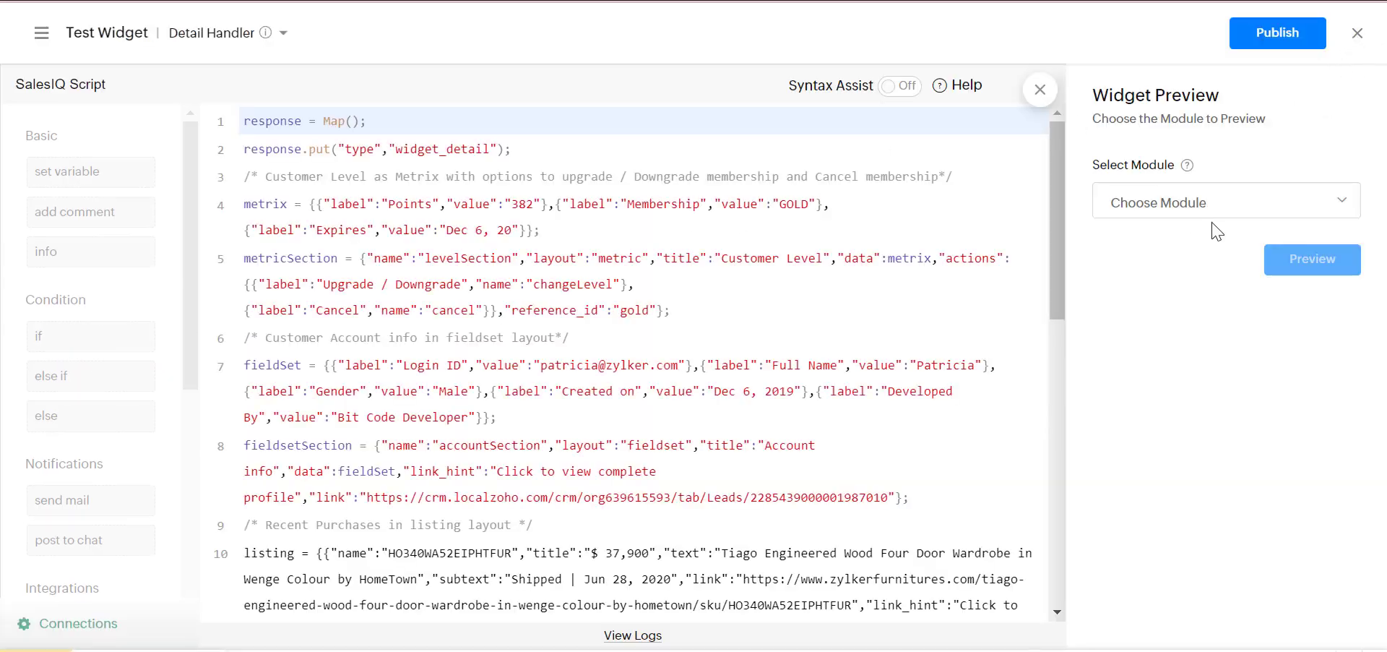
left_click(1225, 201)
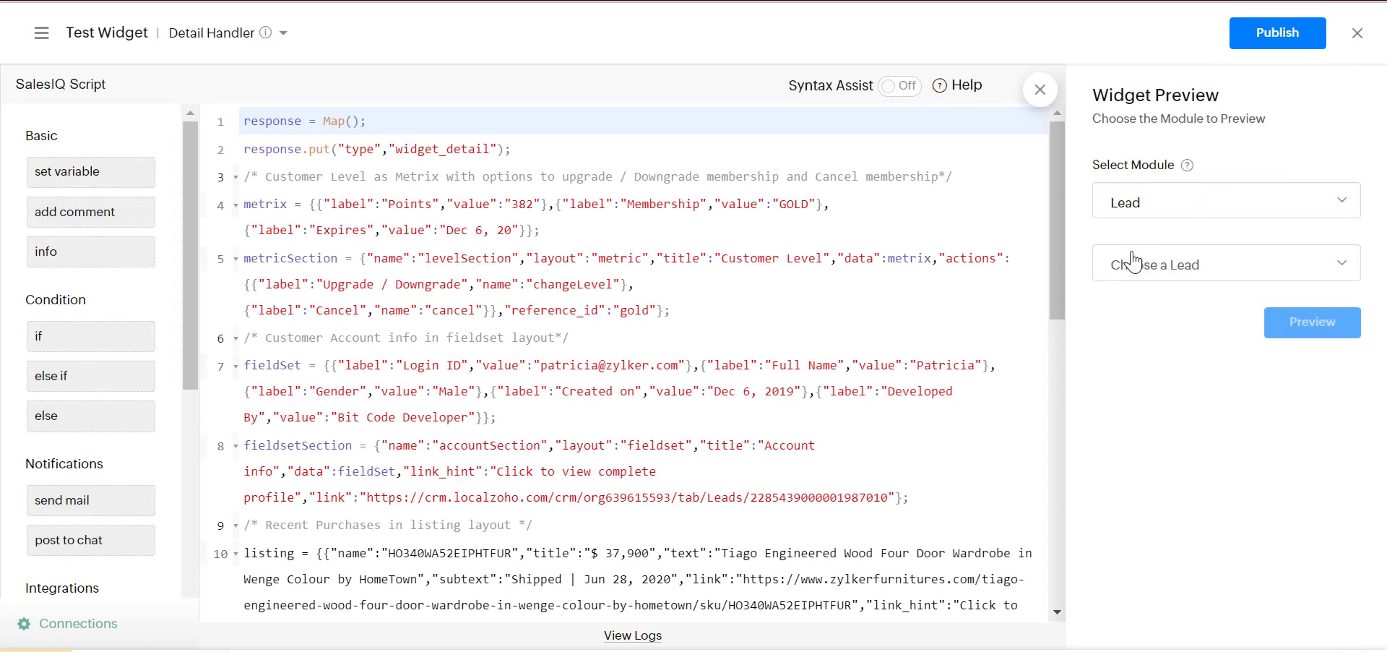
left_click(1226, 262)
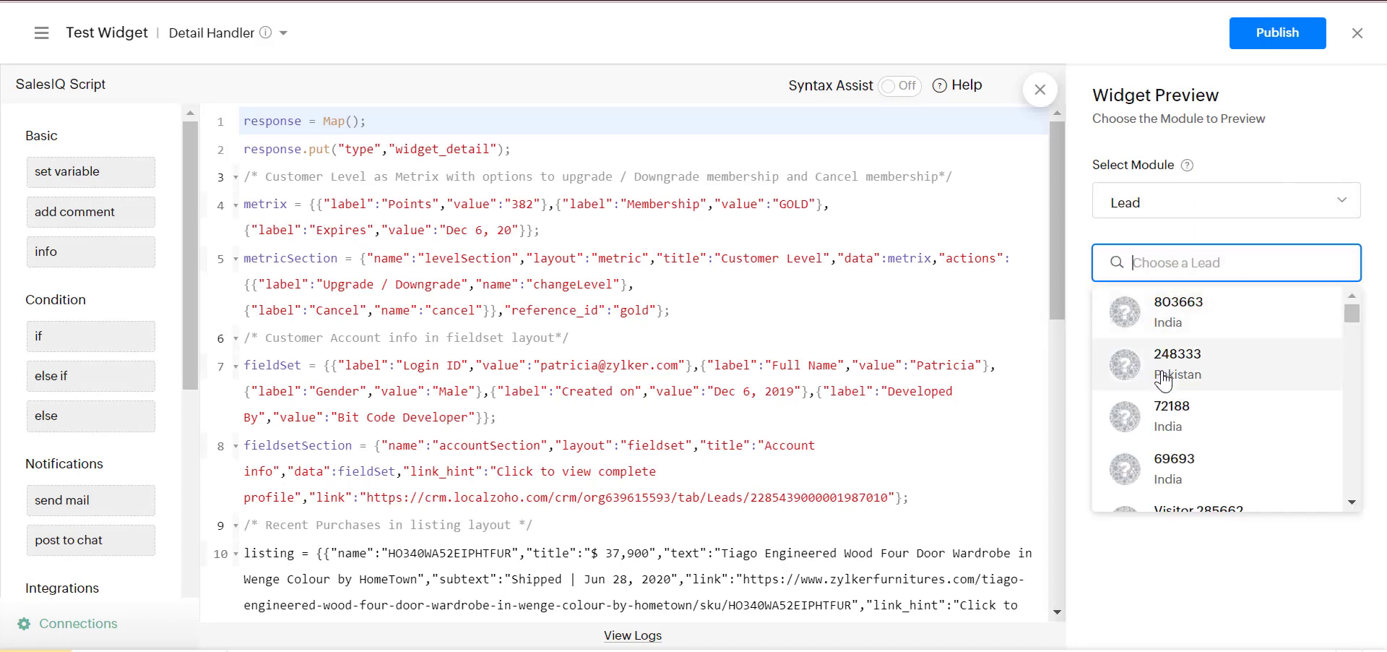
left_click(1171, 406)
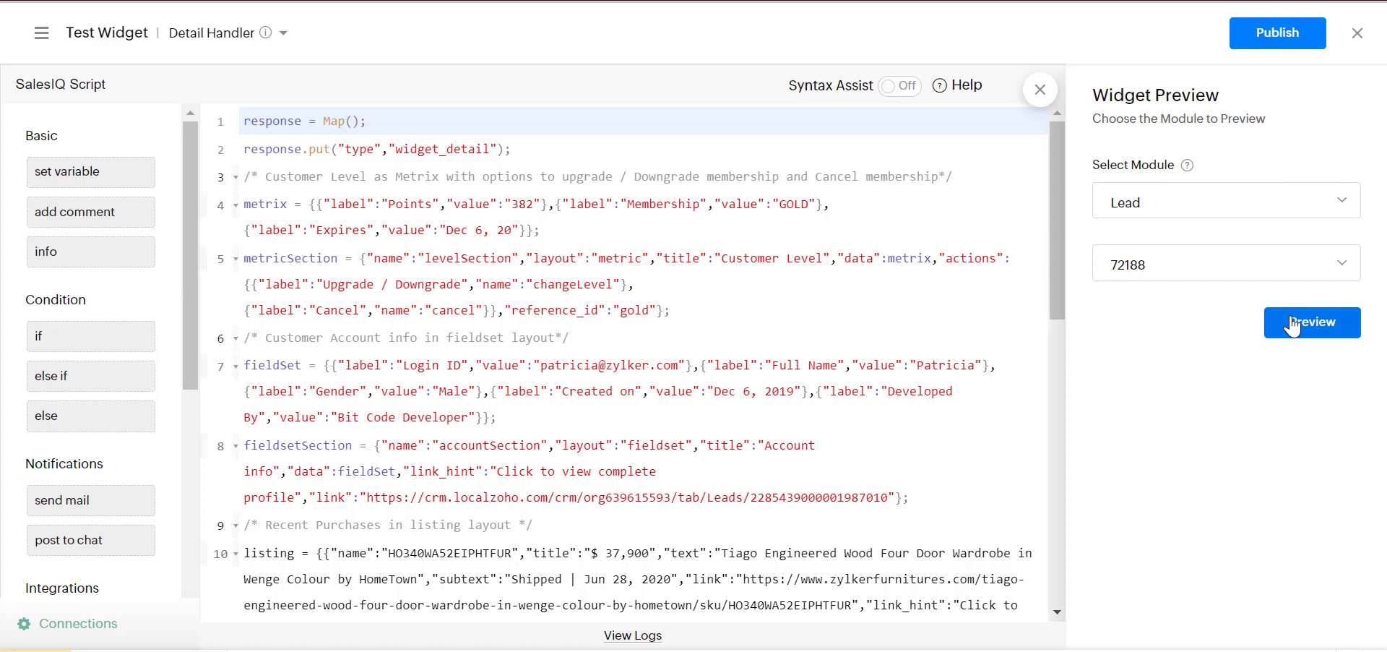
left_click(1312, 322)
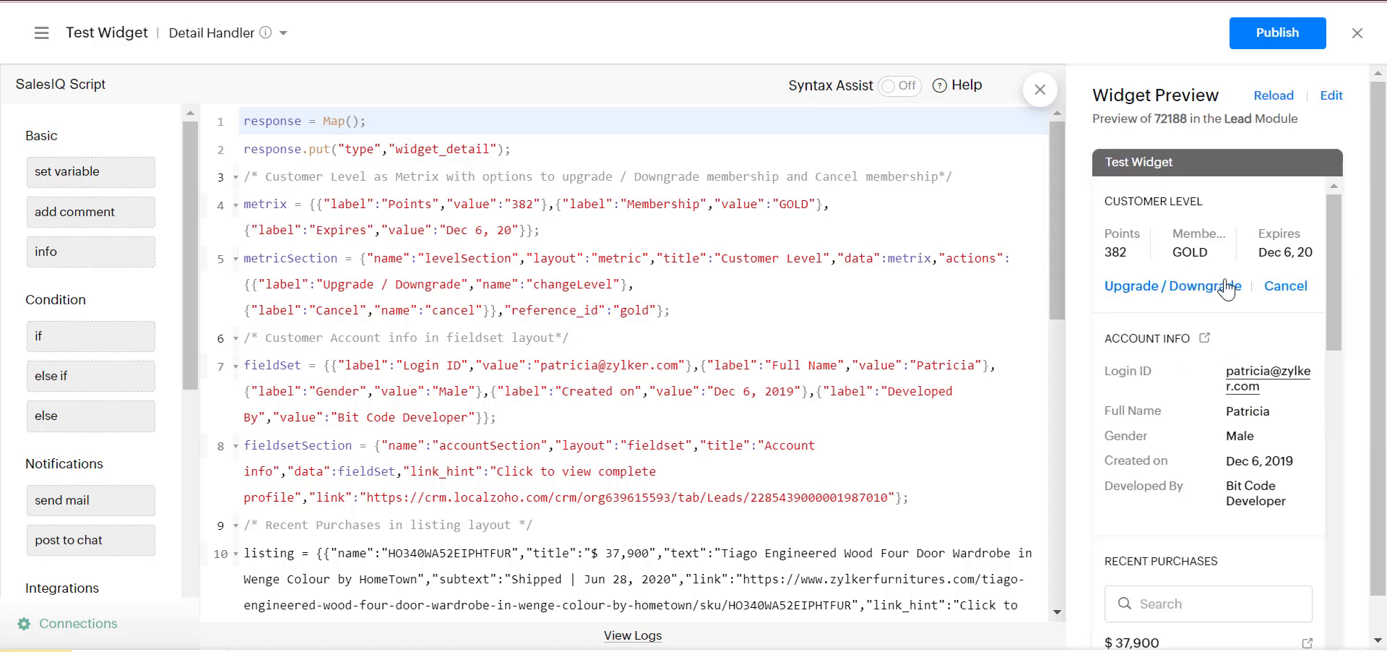
scroll("down", 3)
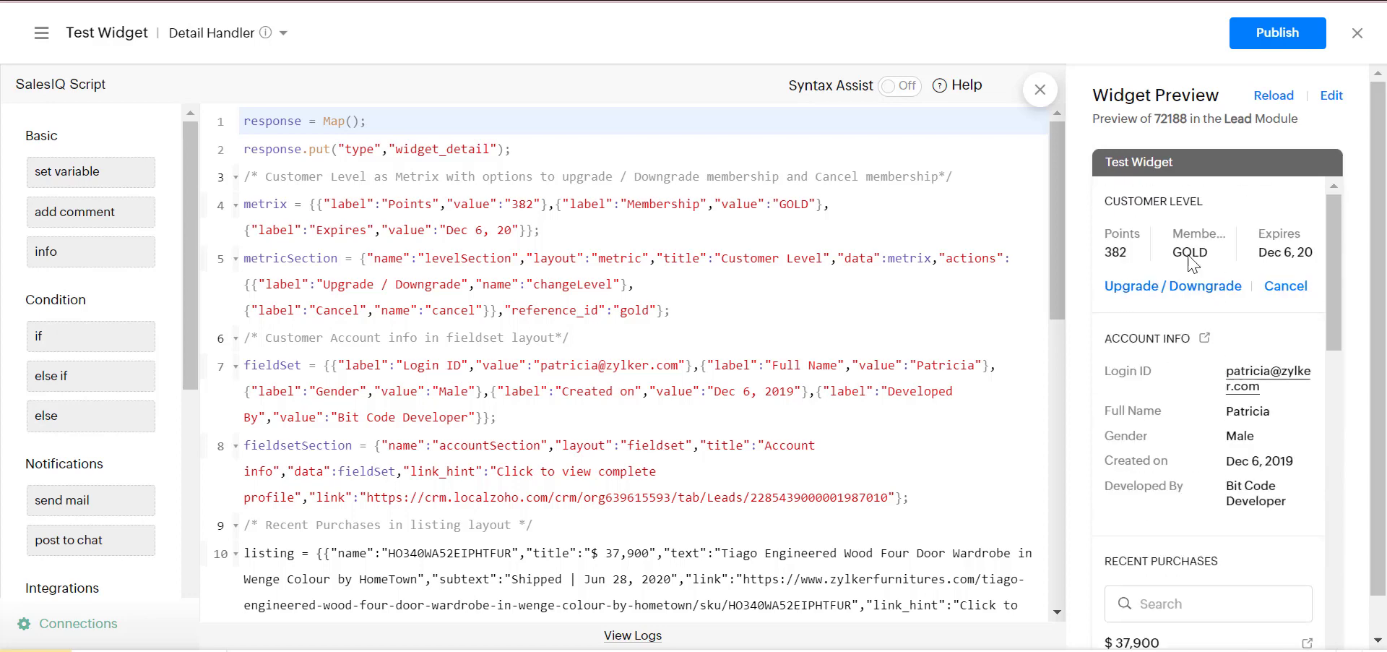
double_click(1153, 201)
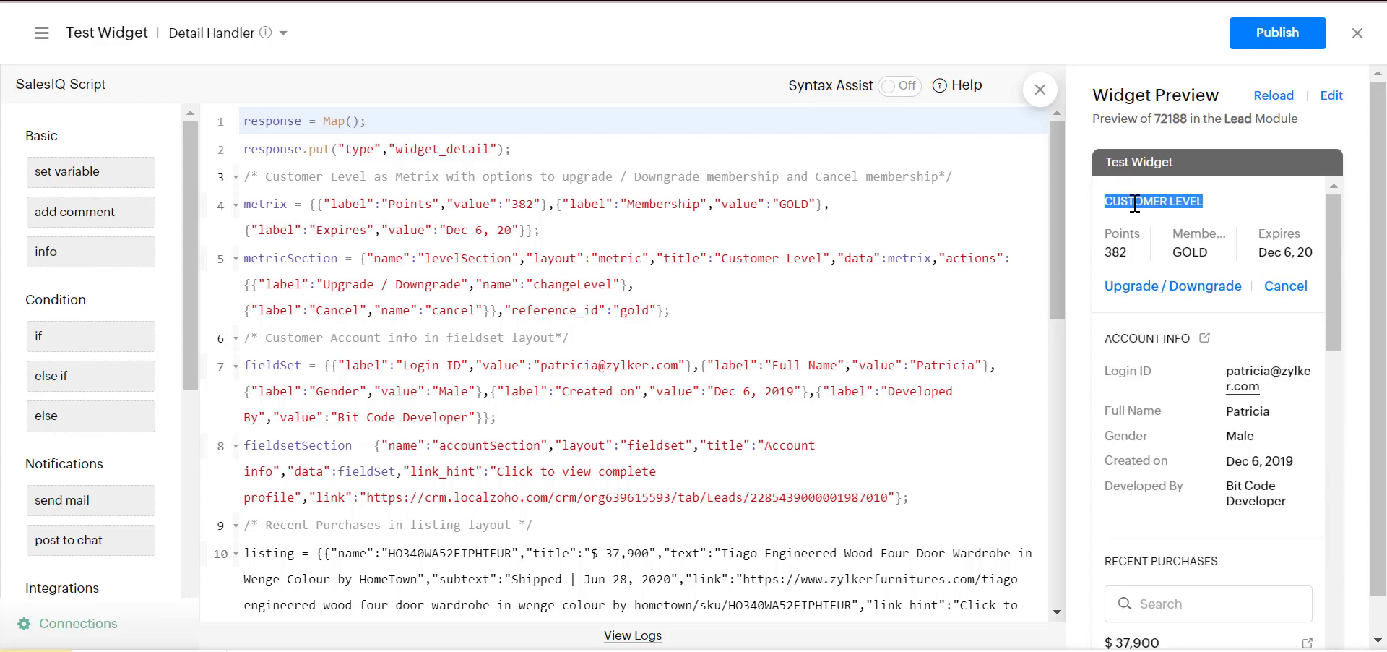
mouse_move(906, 265)
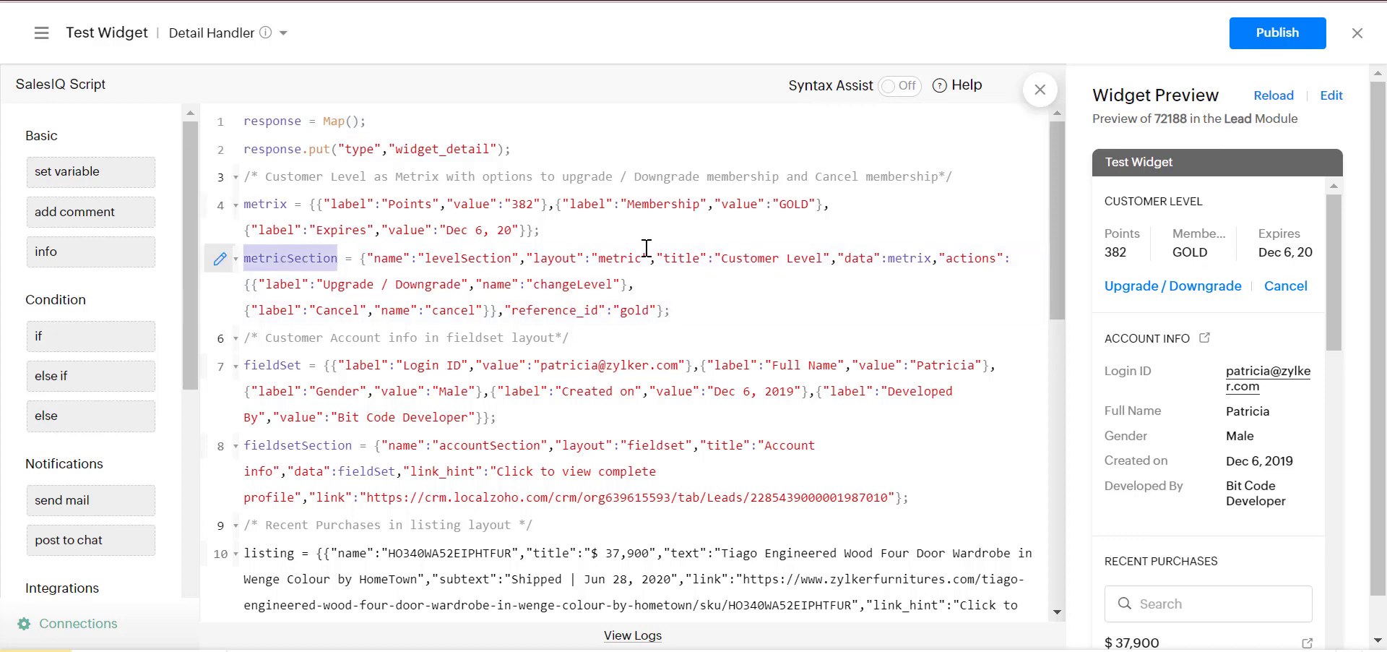
double_click(749, 258)
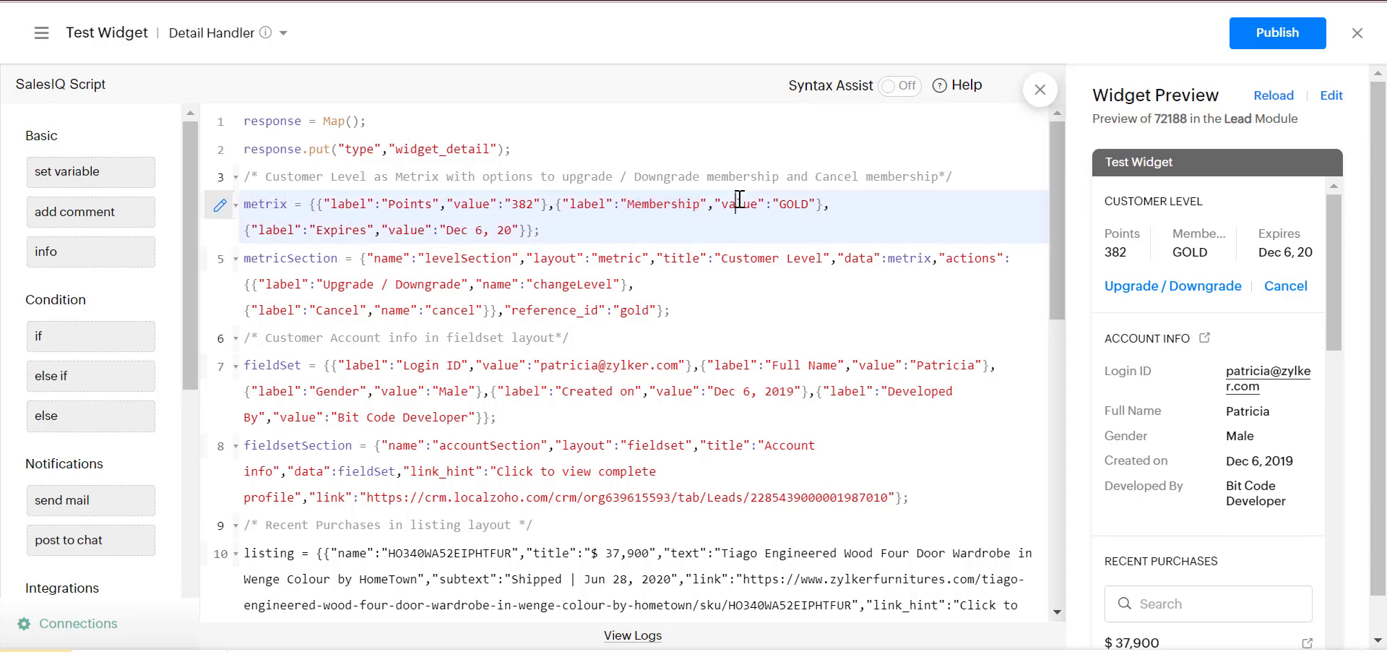
double_click(791, 205)
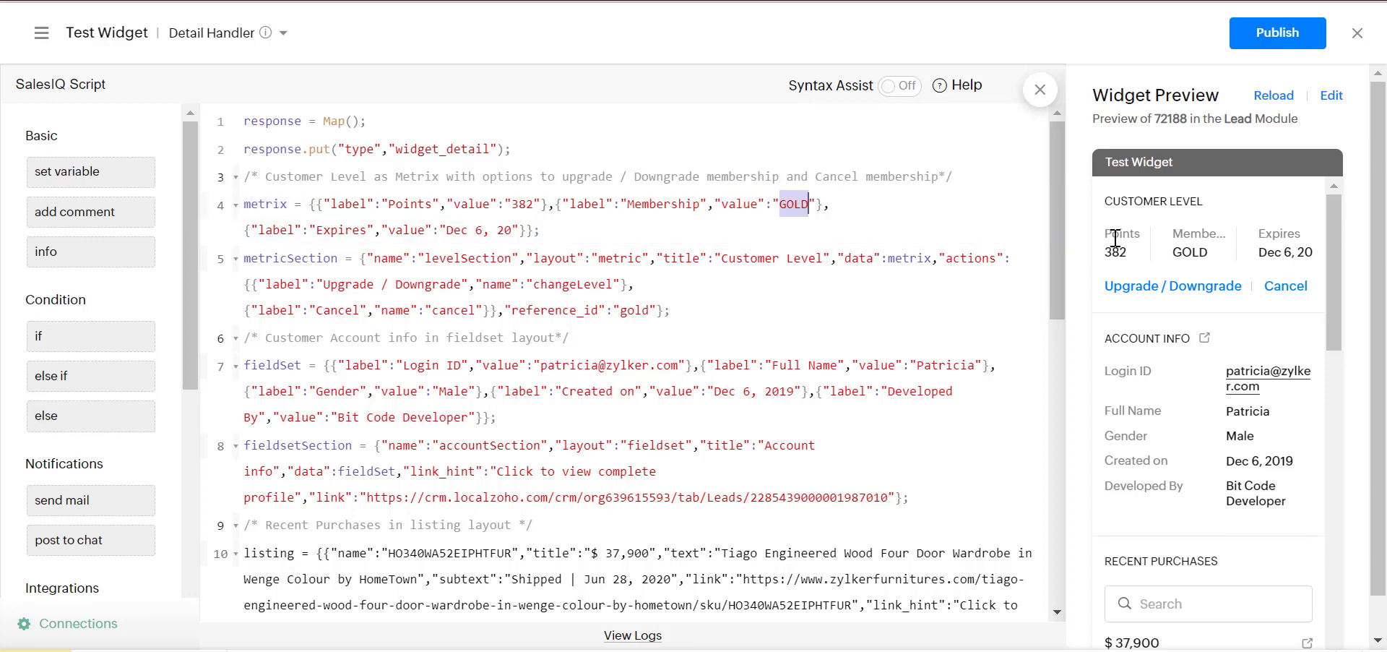
mouse_move(1250, 246)
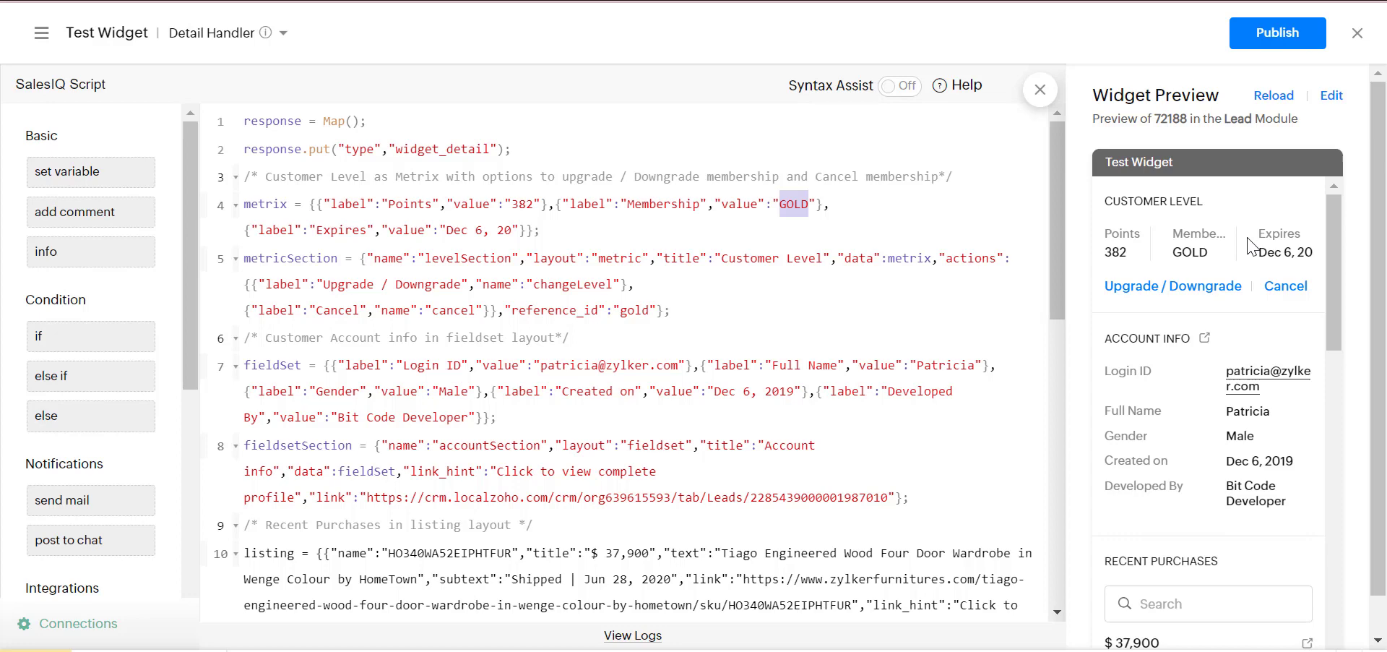
mouse_move(1197, 233)
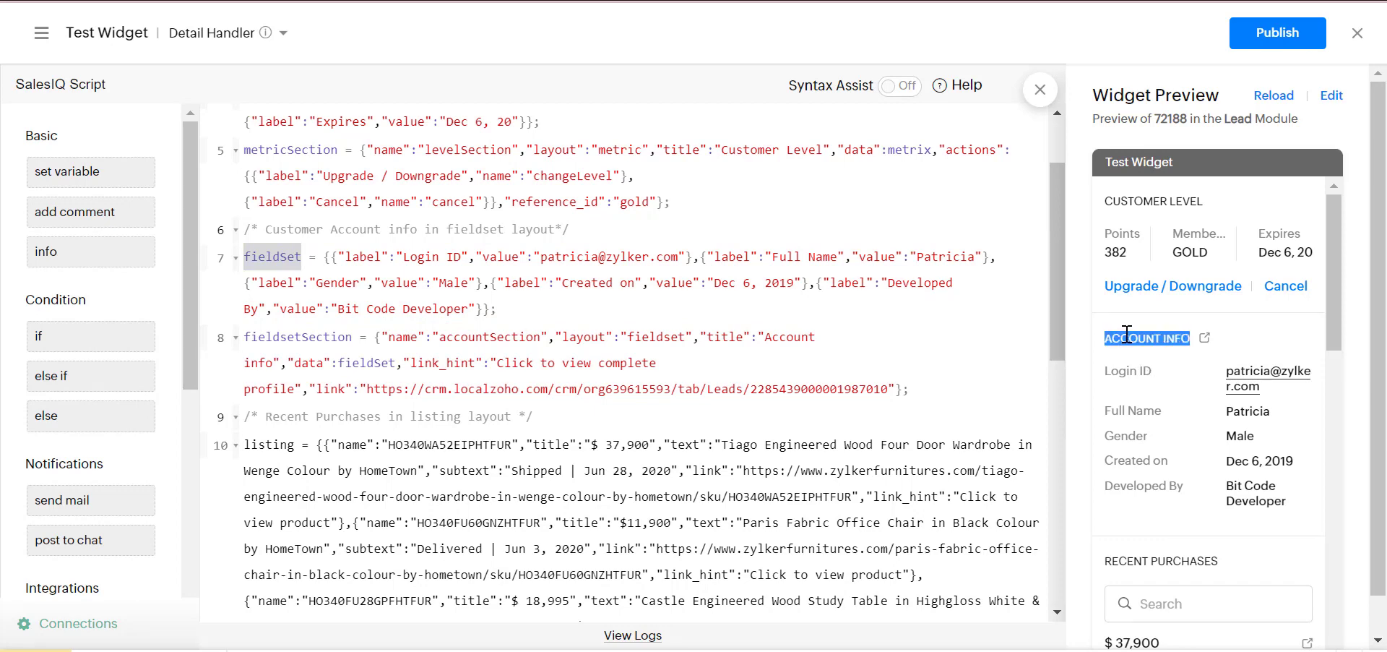
mouse_move(409, 270)
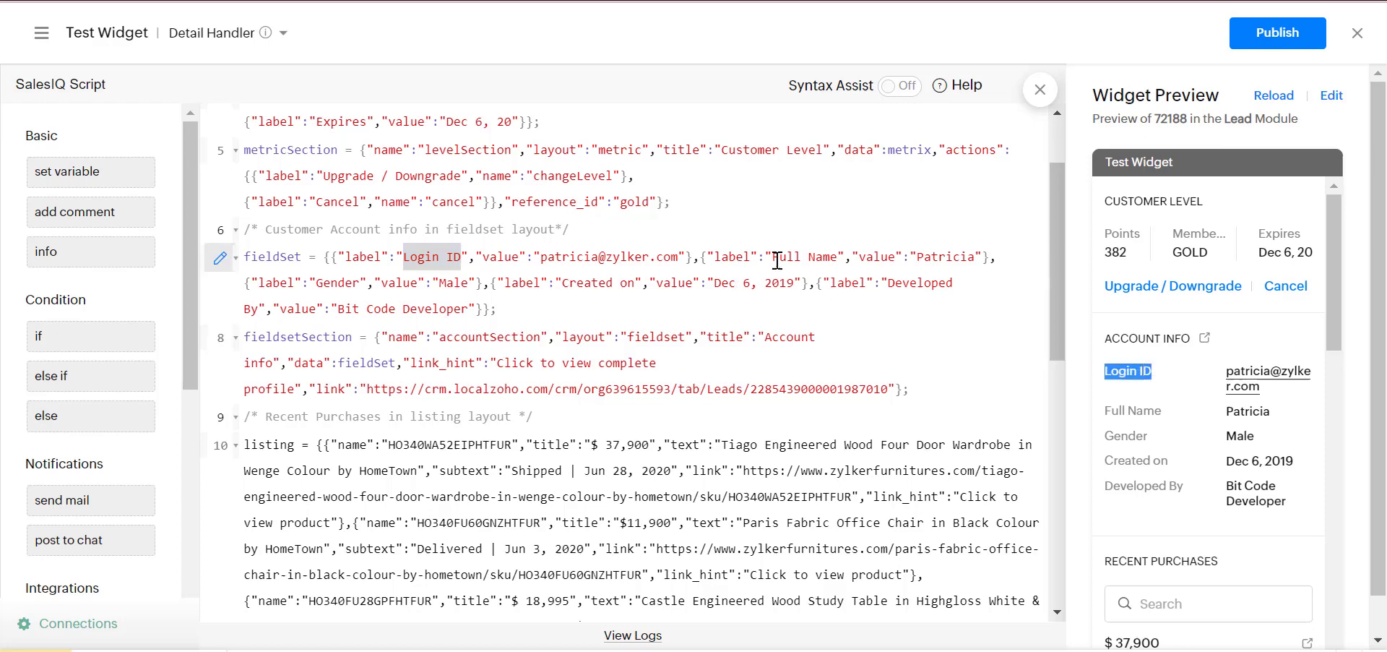
double_click(806, 256)
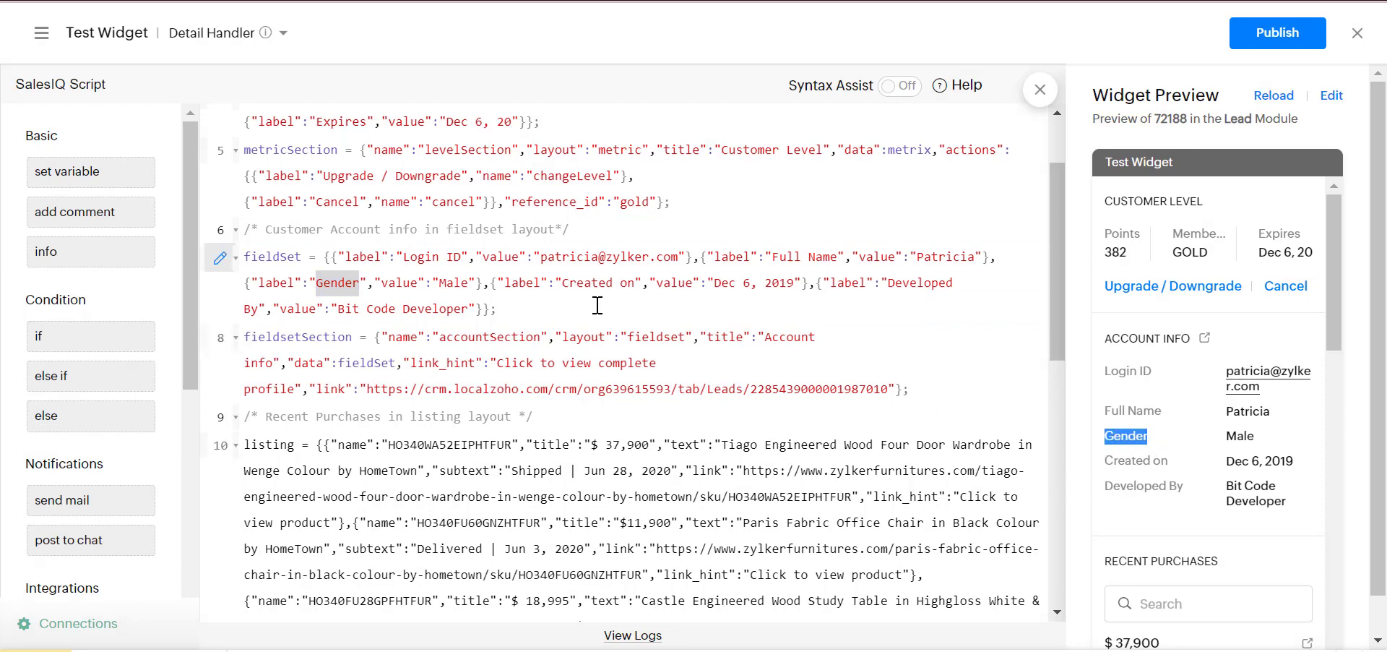
mouse_move(567, 284)
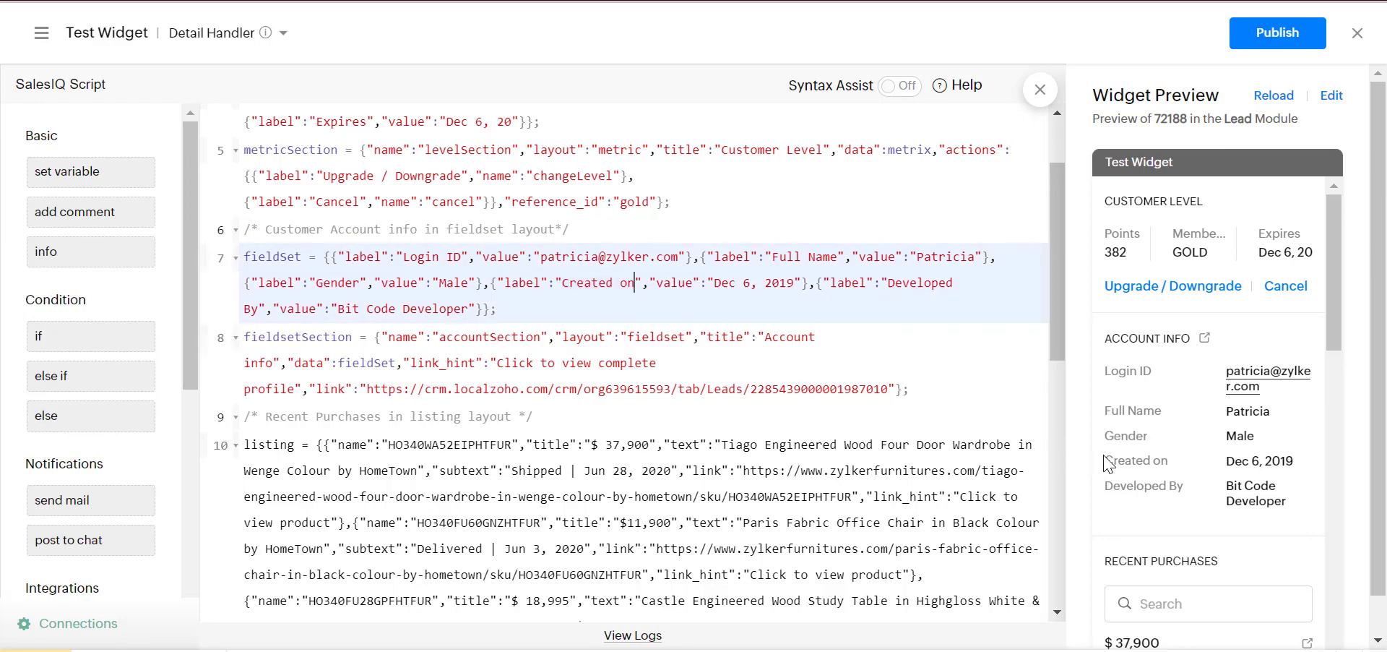
double_click(1136, 459)
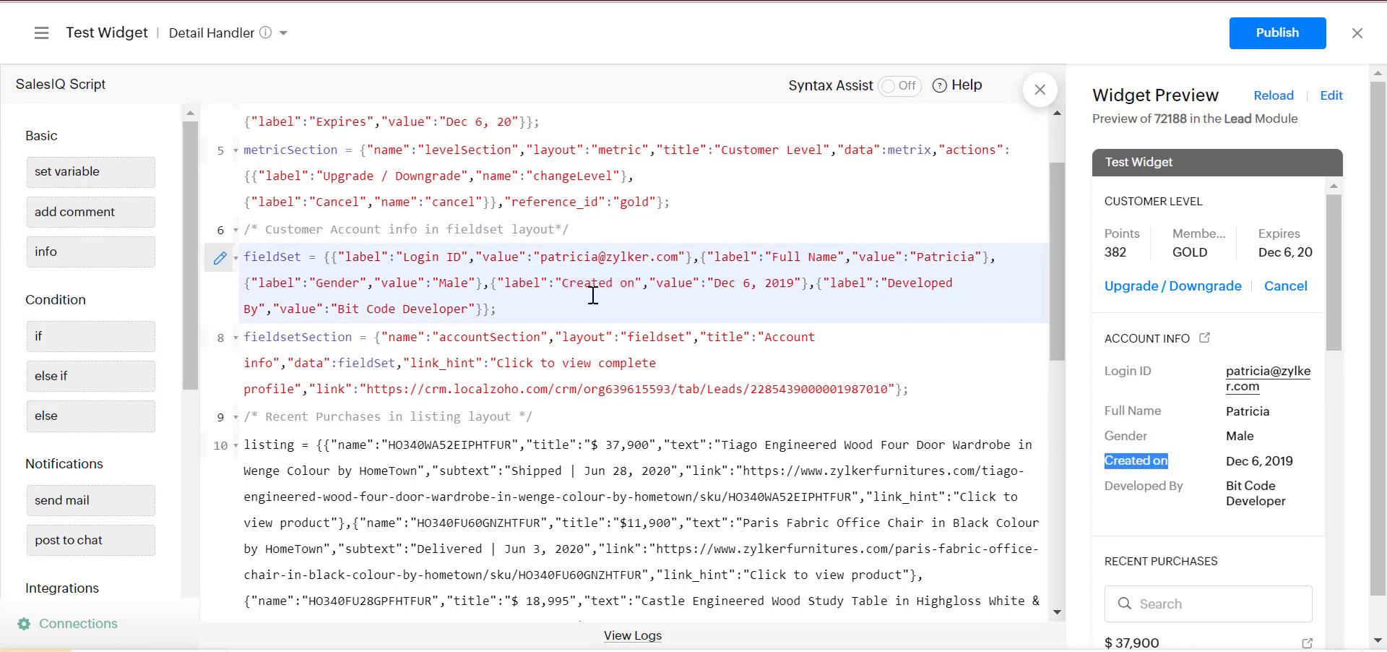
mouse_move(887, 283)
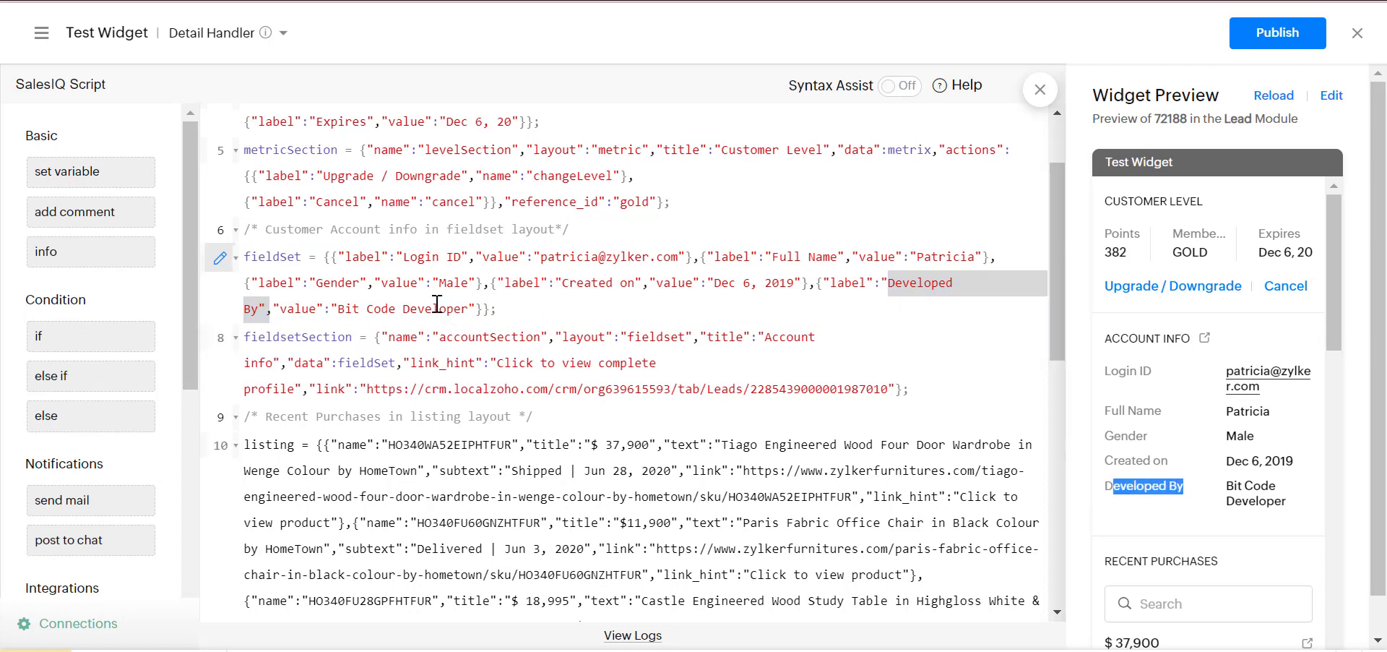
scroll("down", 3)
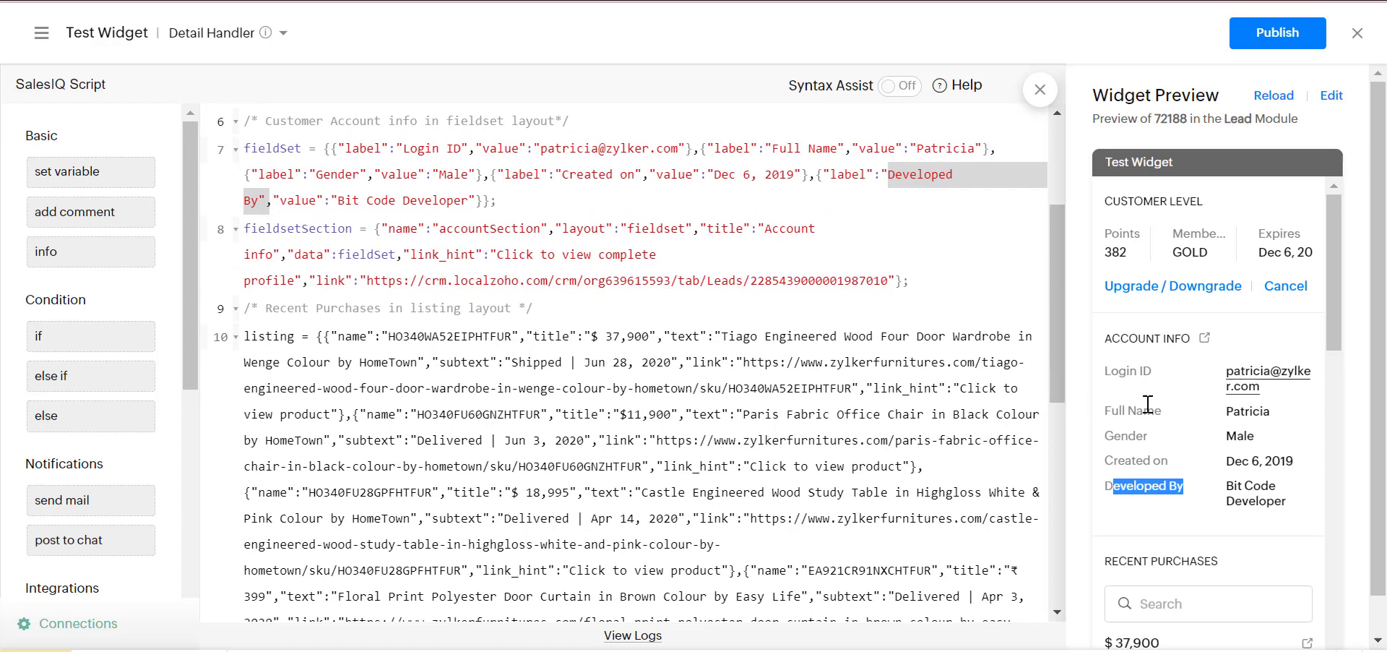
scroll("down", 3)
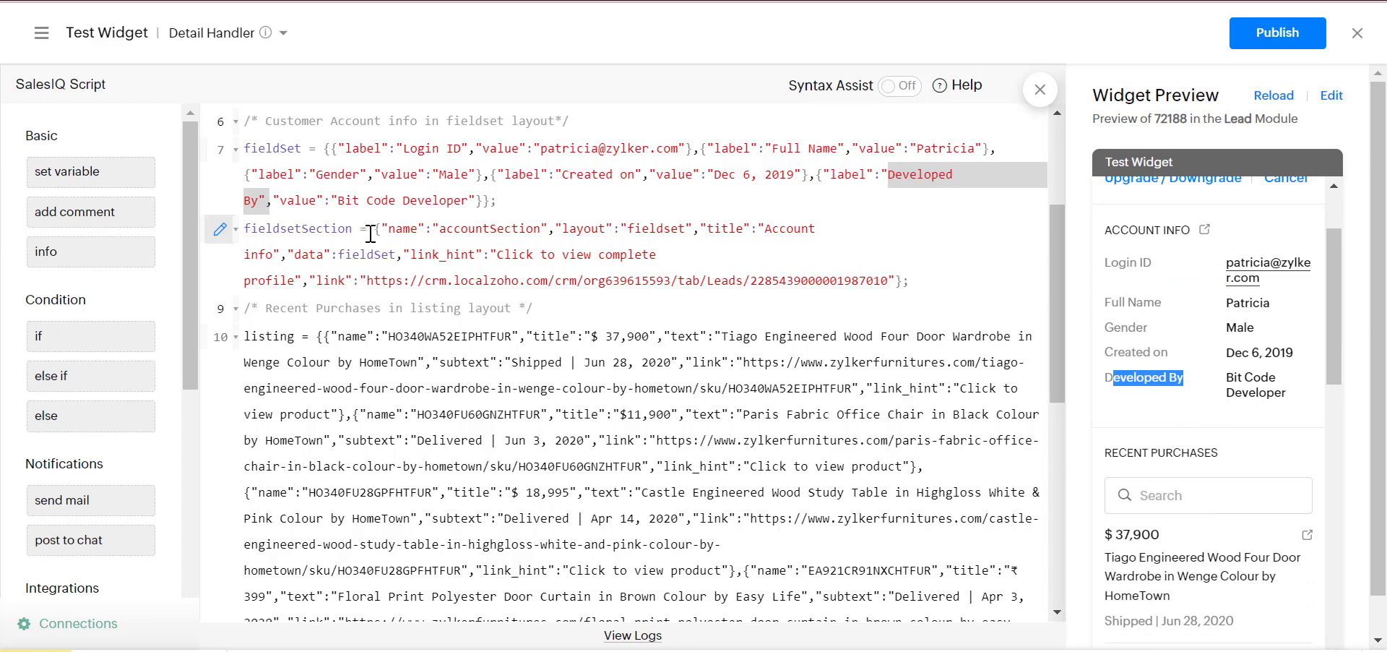
mouse_move(464, 284)
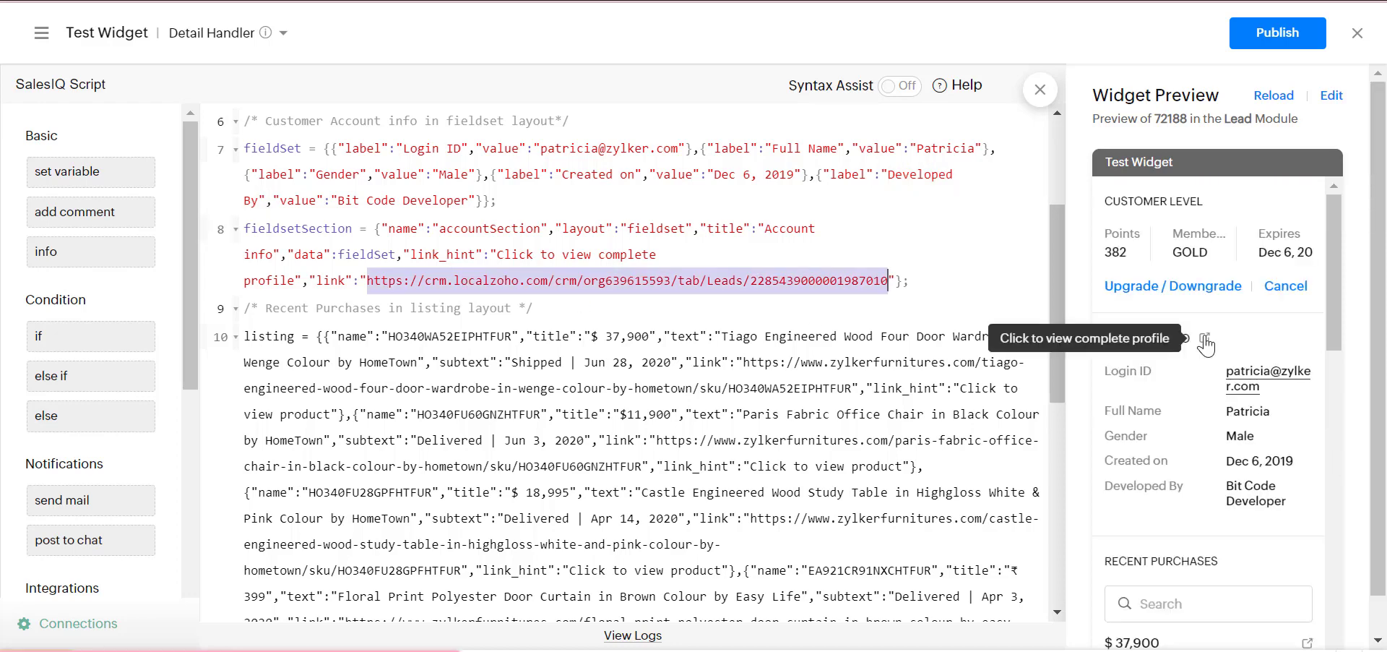
- Select the first purchase entry's fields in the code and open the Tiago wardrobe details
scroll("down", 3)
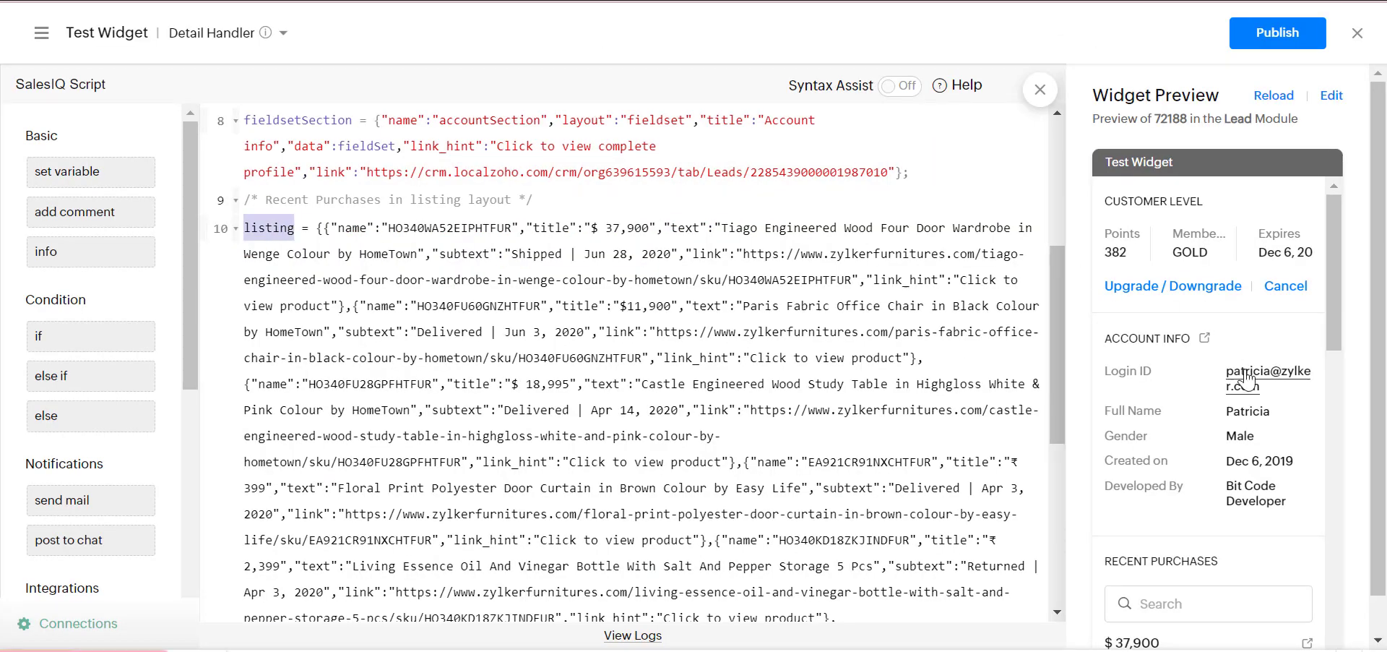
scroll("down", 3)
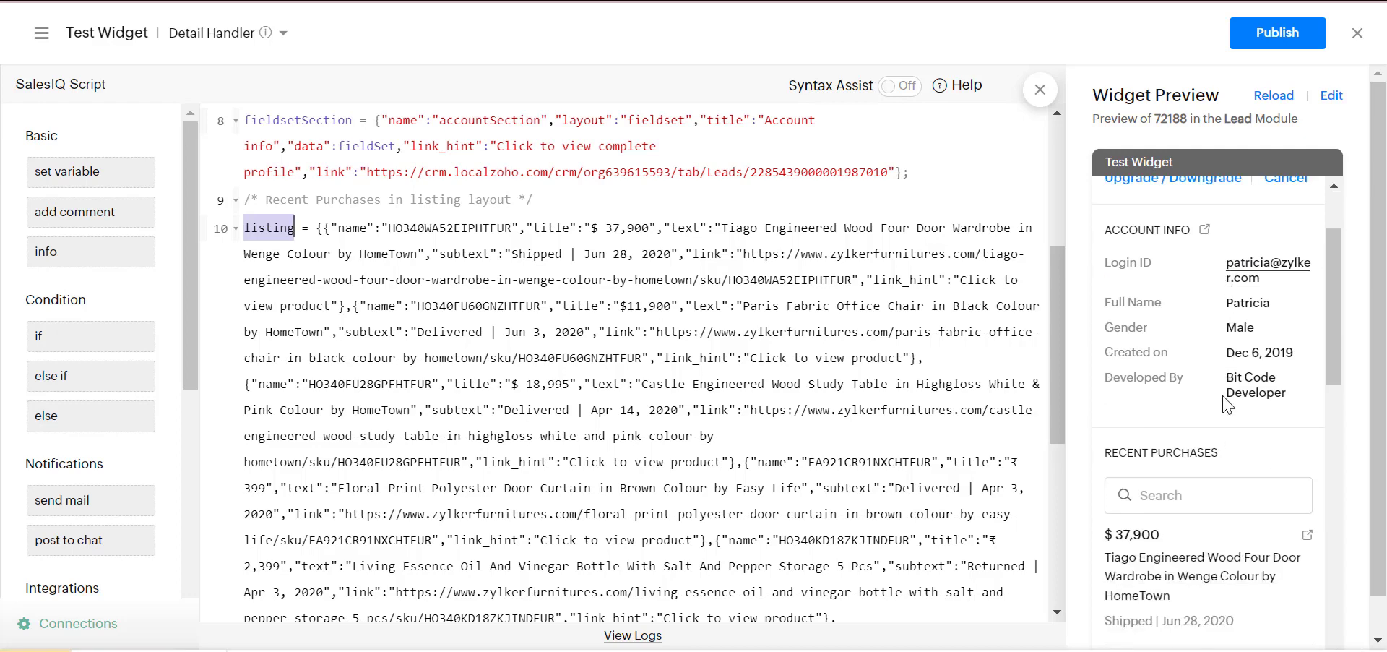
scroll("down", 3)
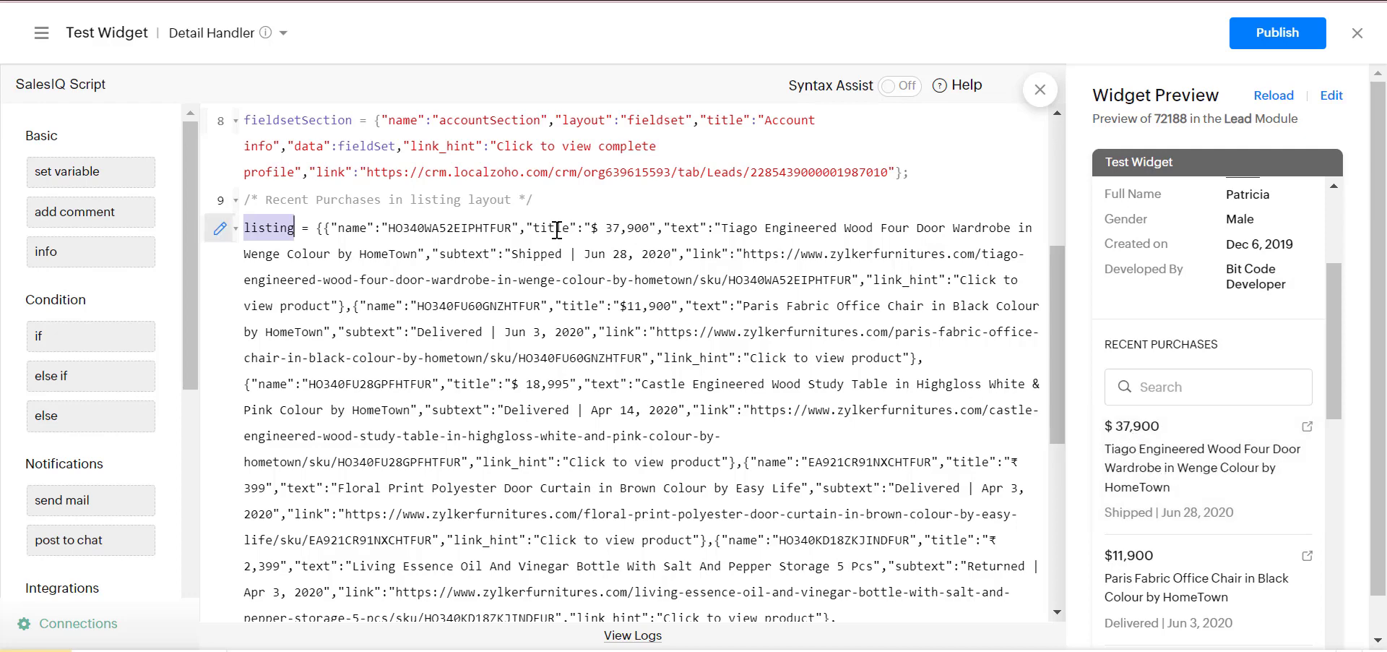
double_click(448, 228)
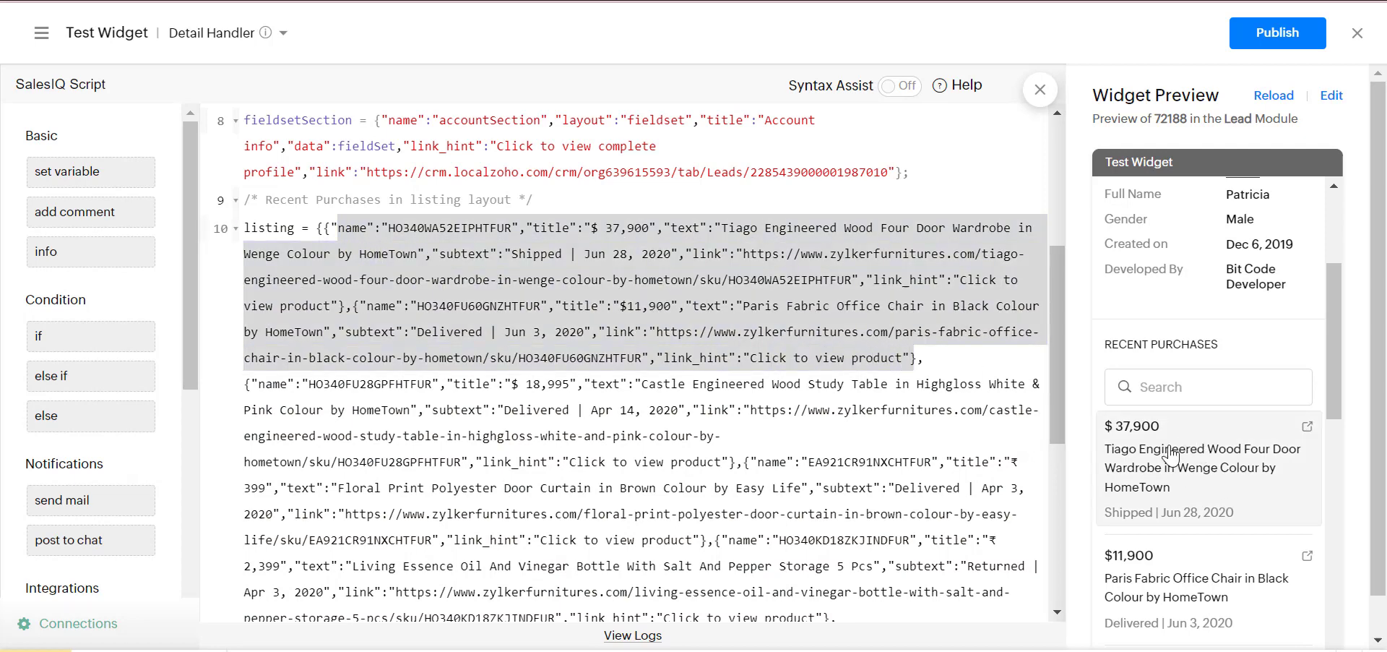
left_click(1209, 469)
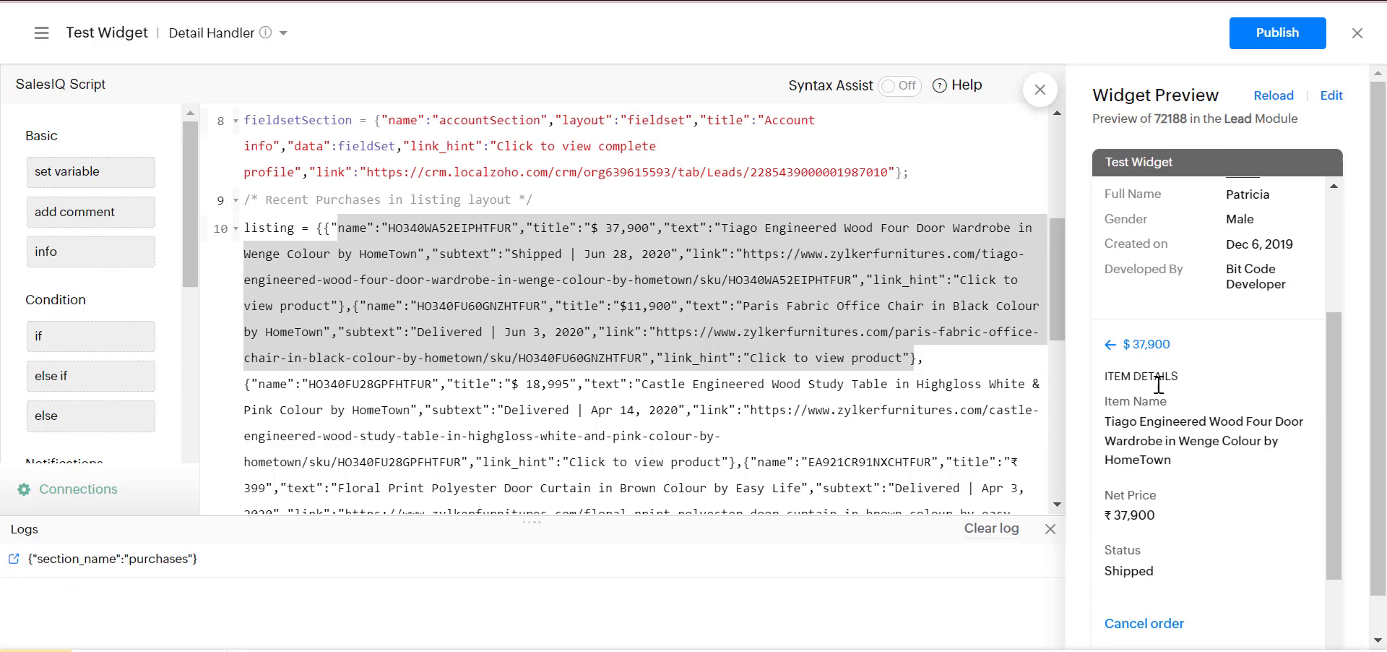
- Select the block of purchase entries in the code and return to Recent Purchases
scroll("down", 3)
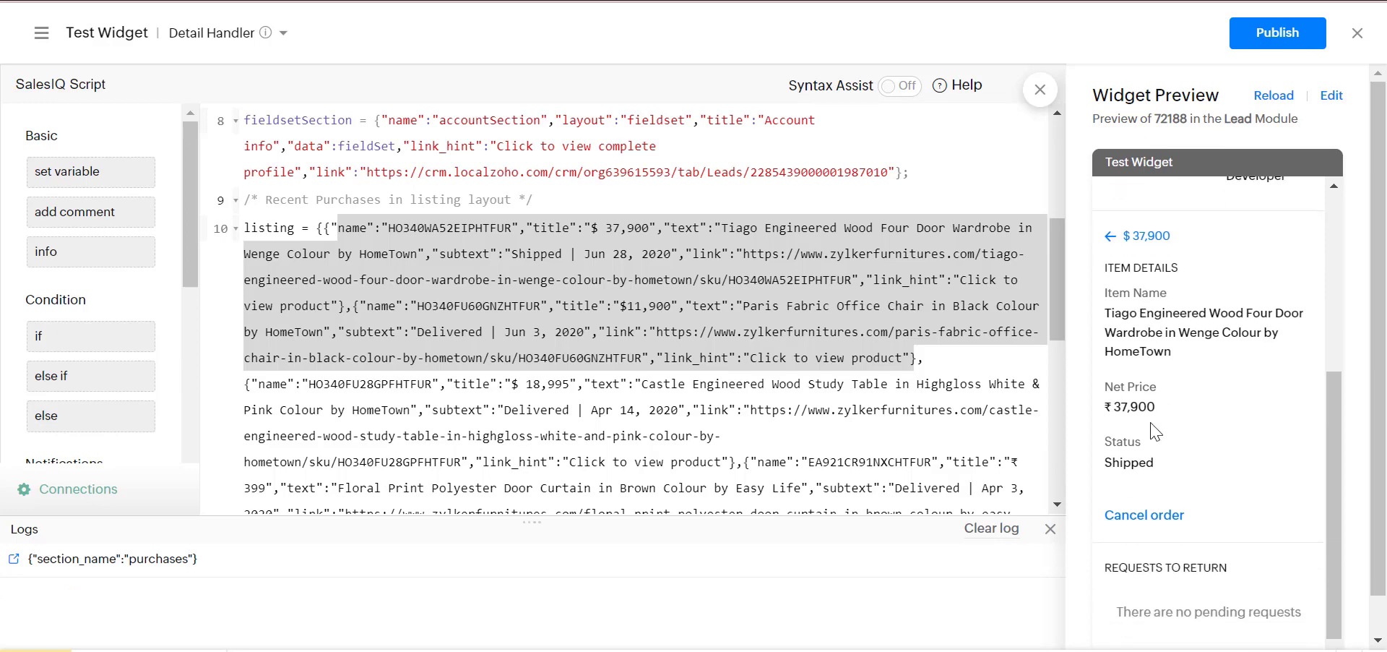
mouse_move(1143, 443)
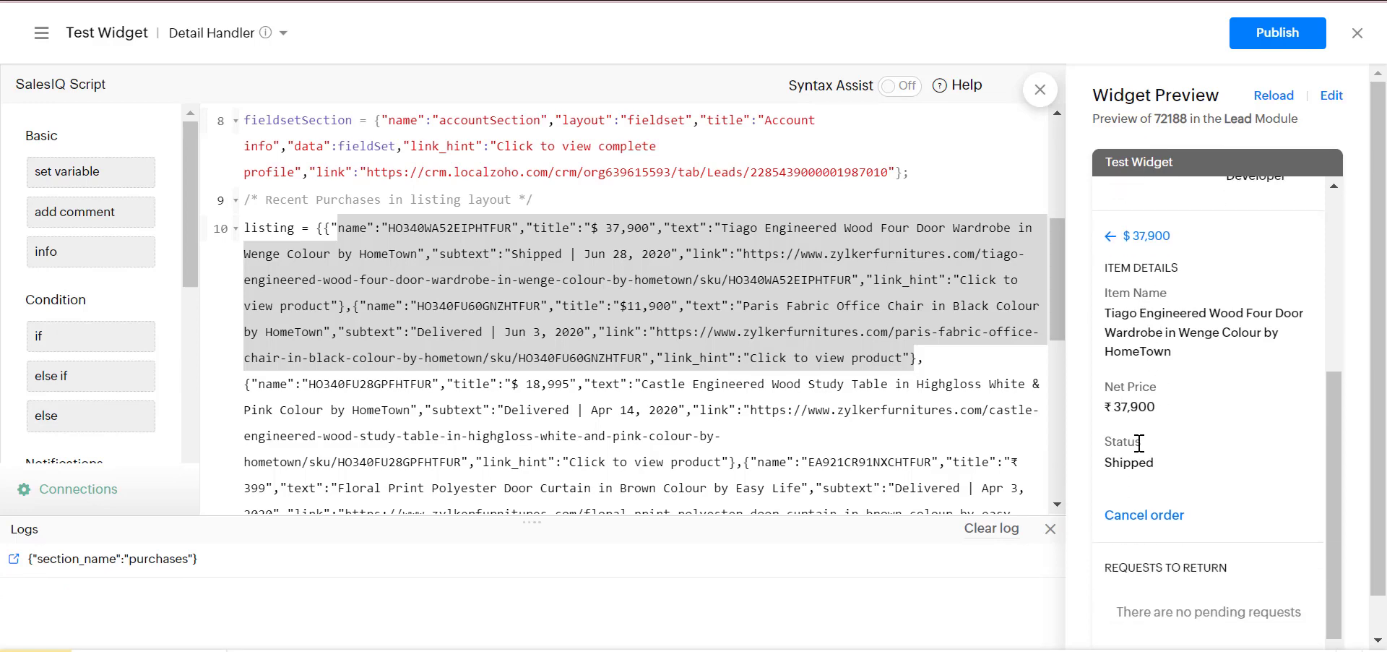
scroll("down", 3)
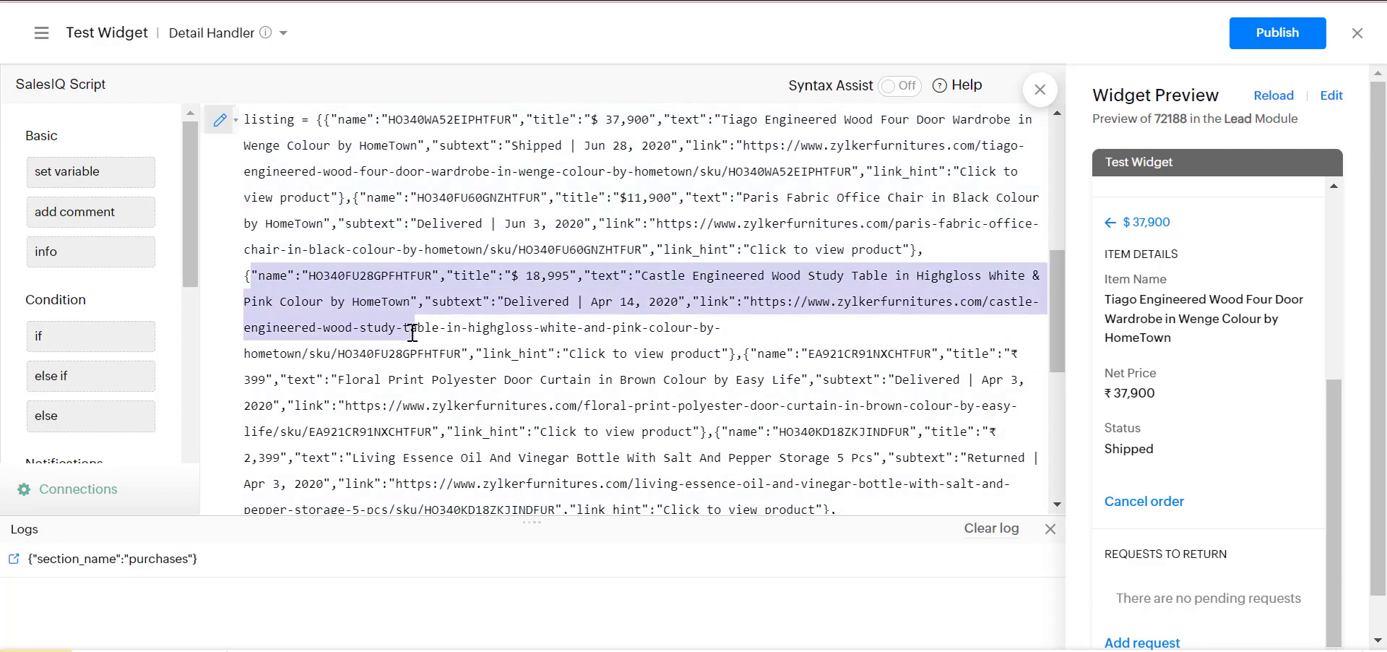
scroll("down", 3)
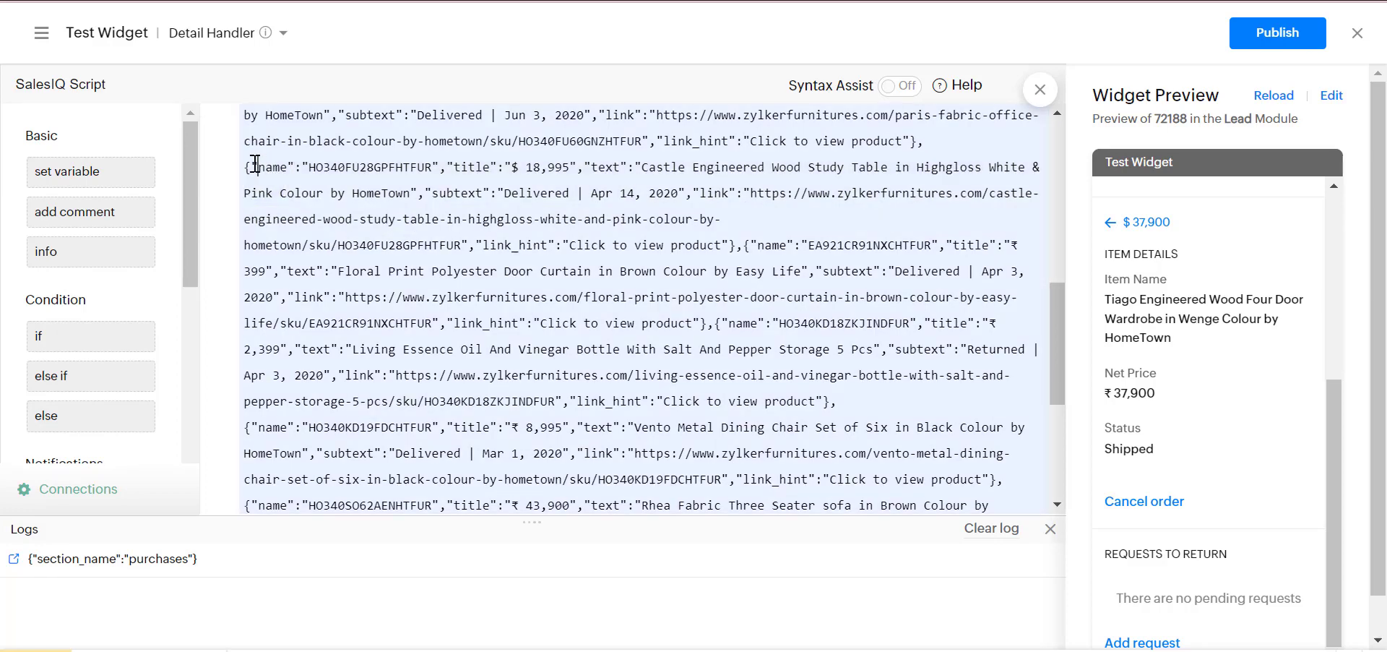
double_click(272, 166)
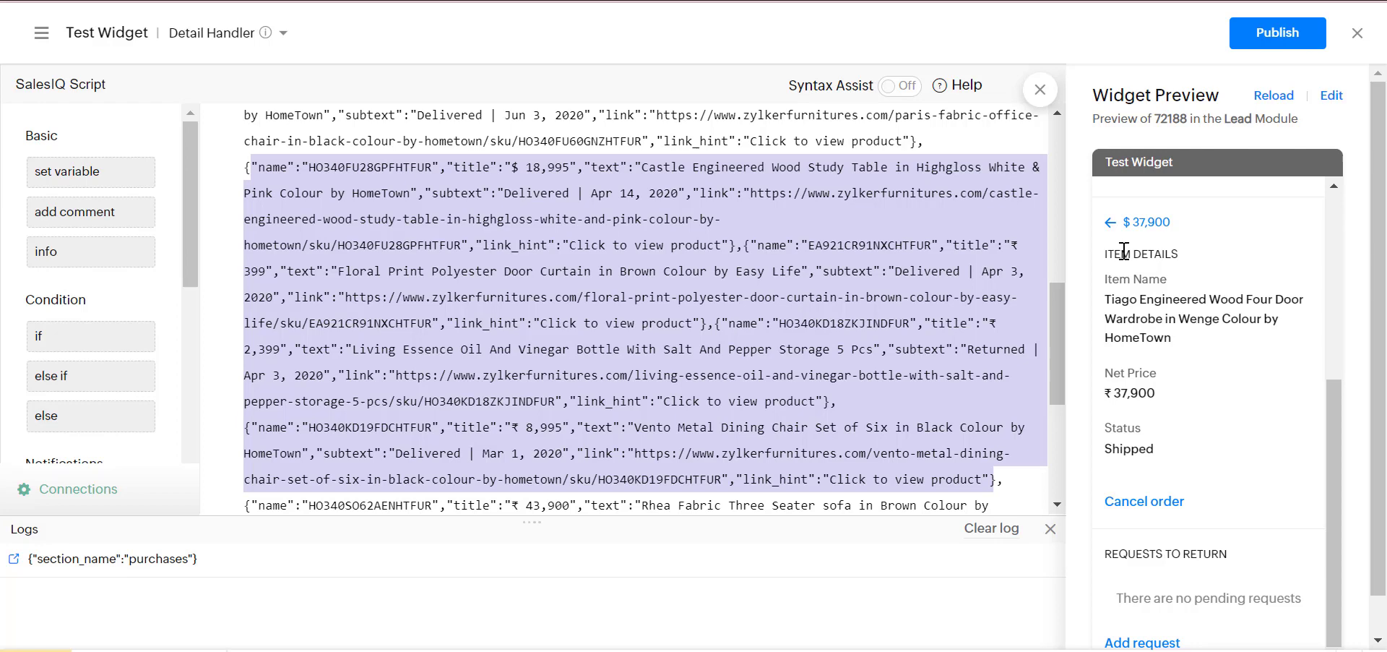
left_click(1115, 222)
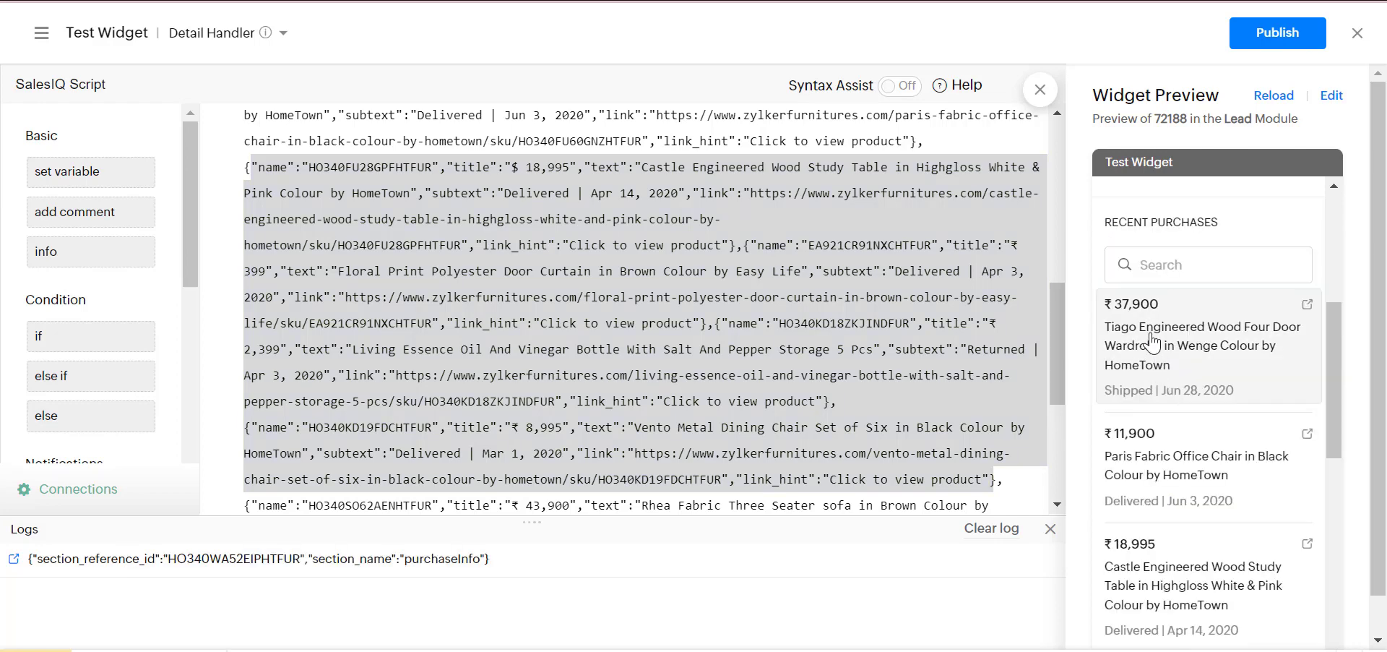
- Open the Castle study table purchase details, then go back to the purchases list
left_click(1194, 583)
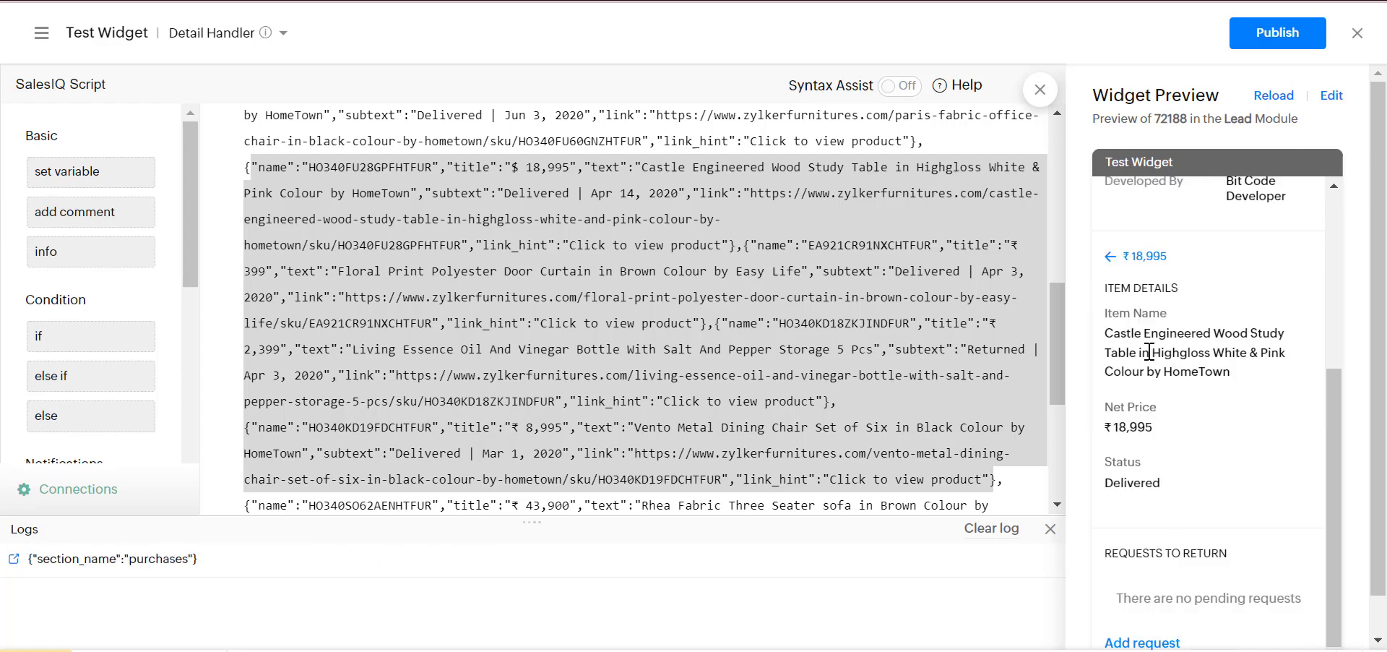
mouse_move(1141, 345)
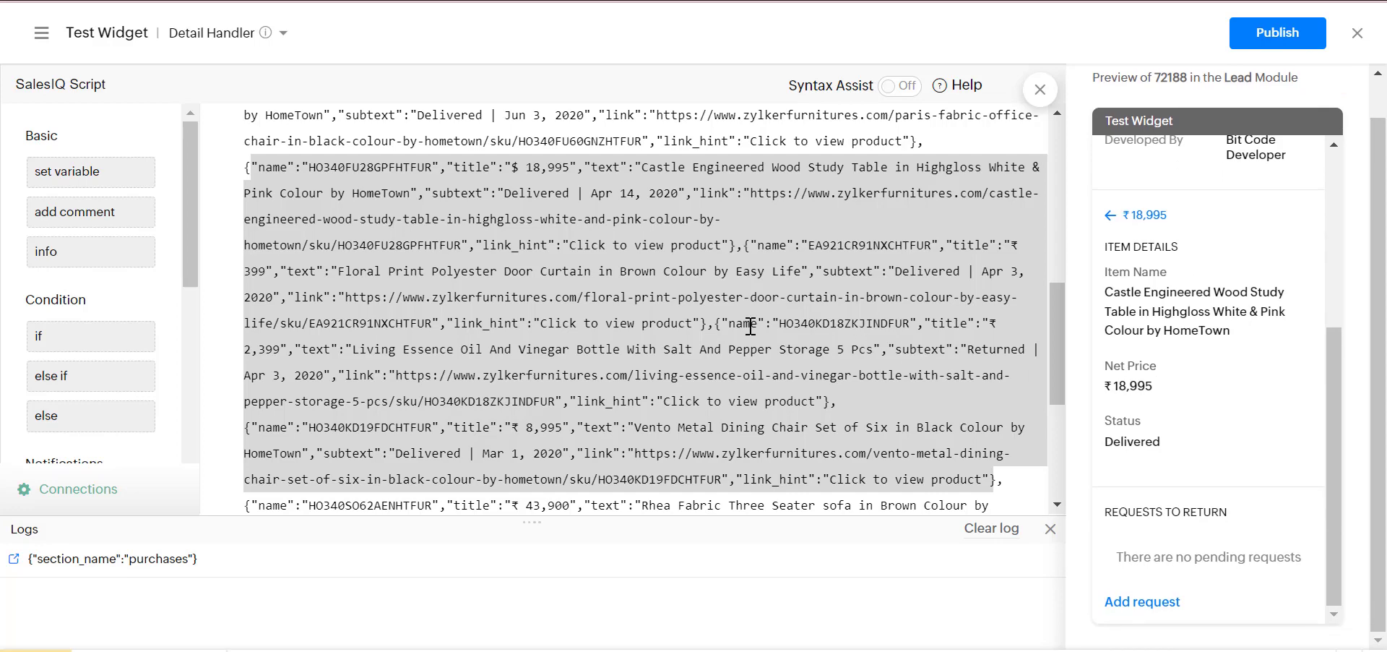
scroll("up", 3)
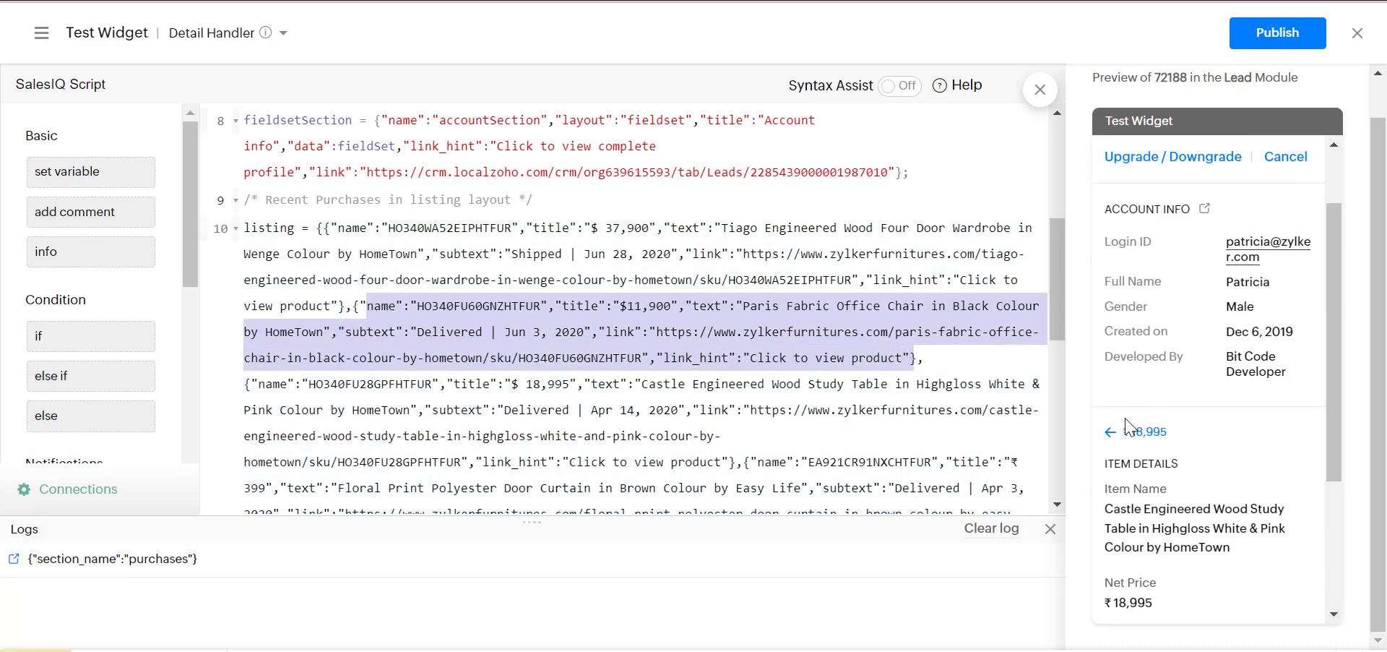
left_click(1111, 431)
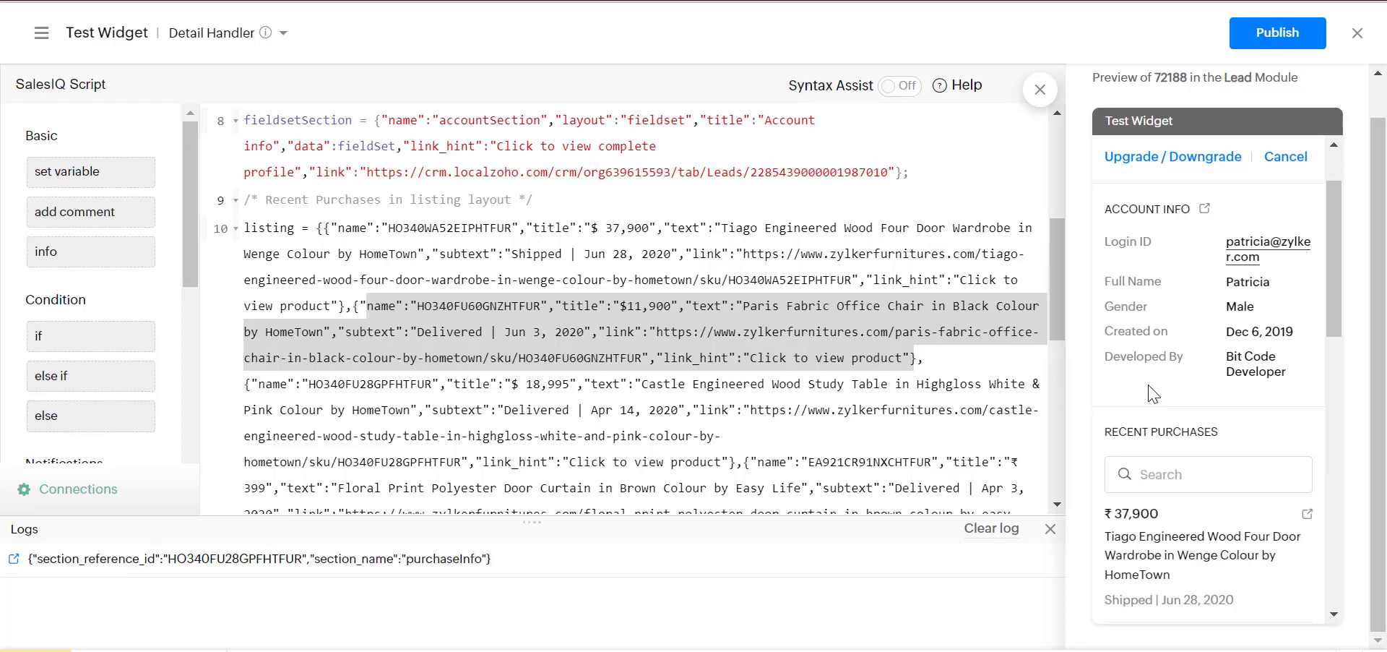
scroll("down", 3)
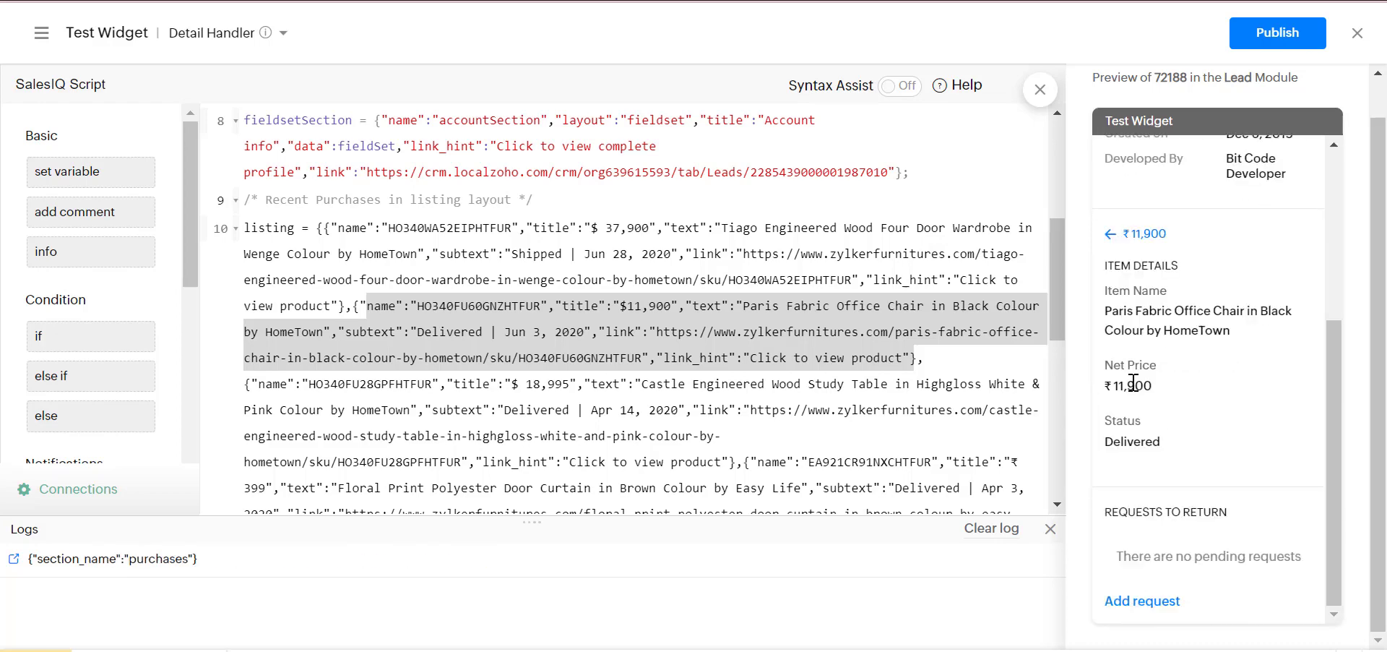
scroll("up", 3)
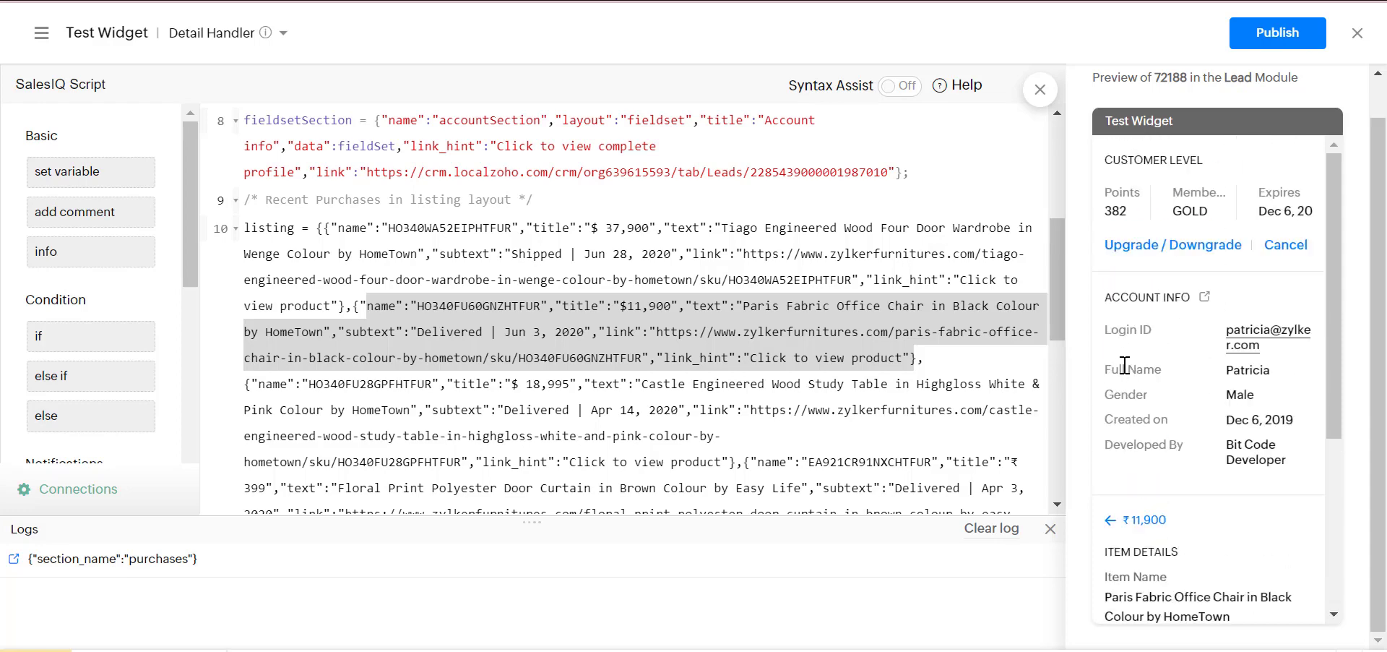
scroll("down", 3)
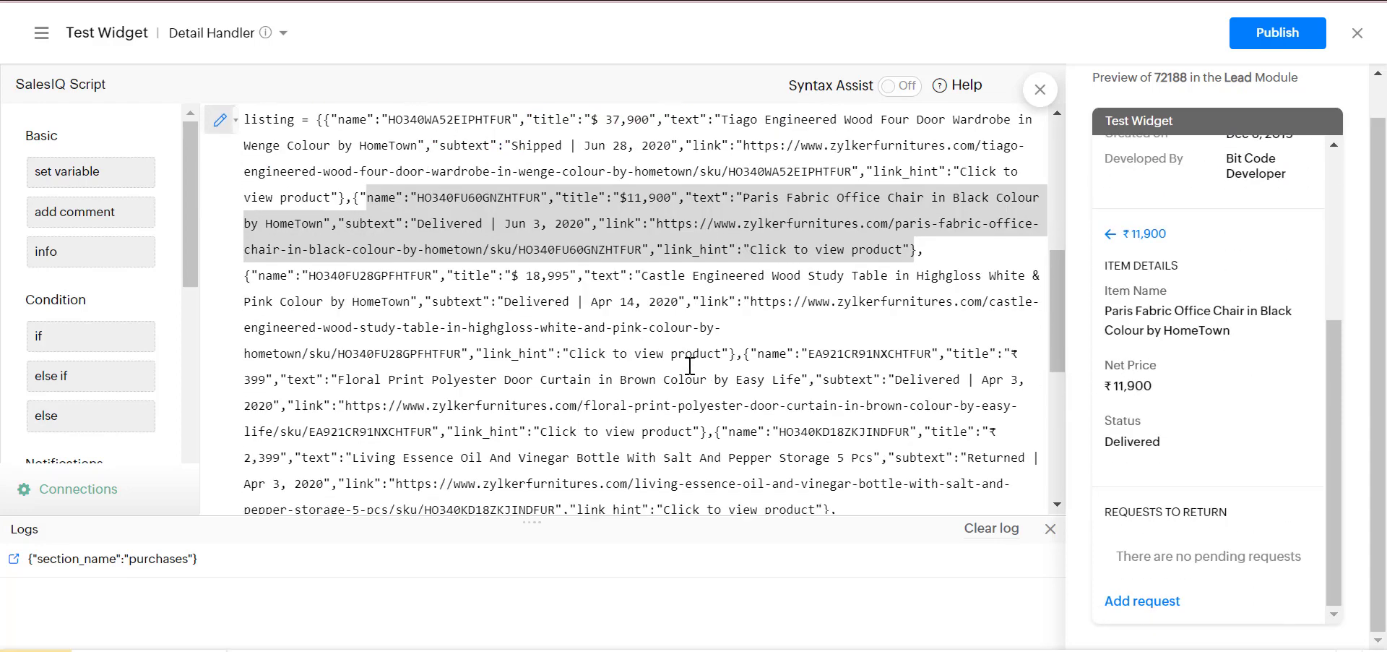
mouse_move(561, 330)
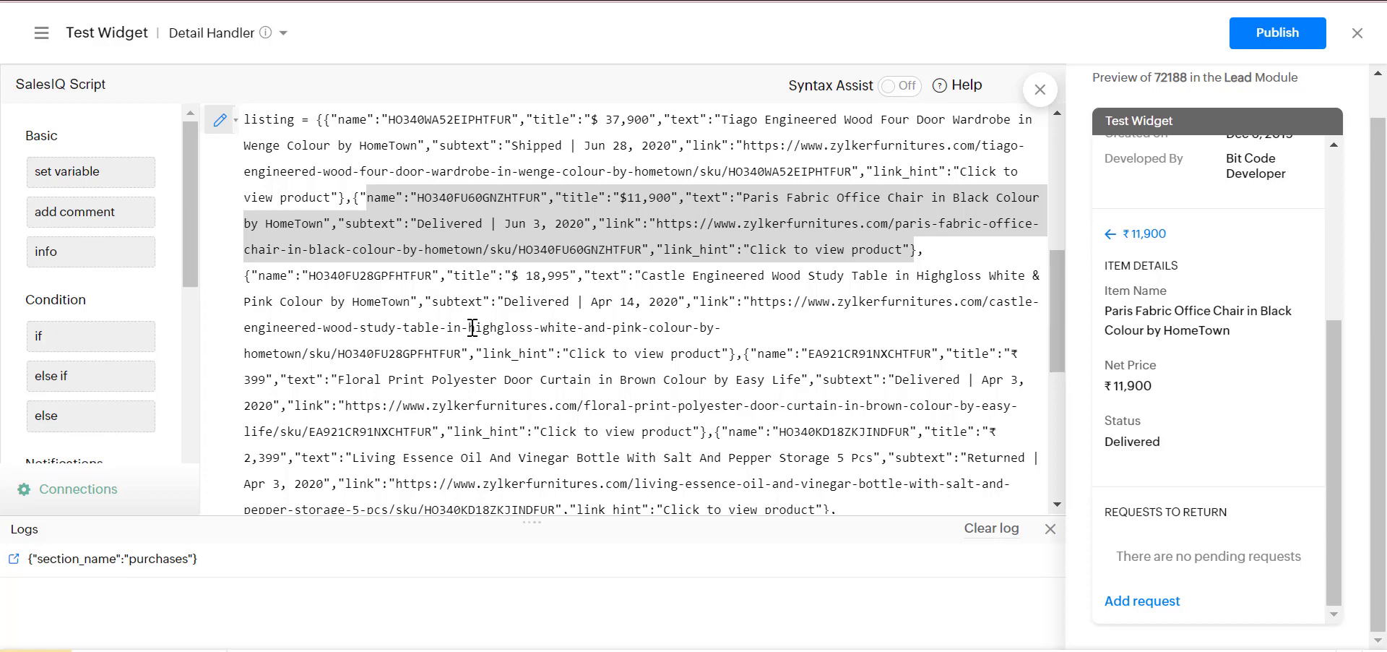
- Select the list of sections in the Detail Handler's response code
scroll("down", 3)
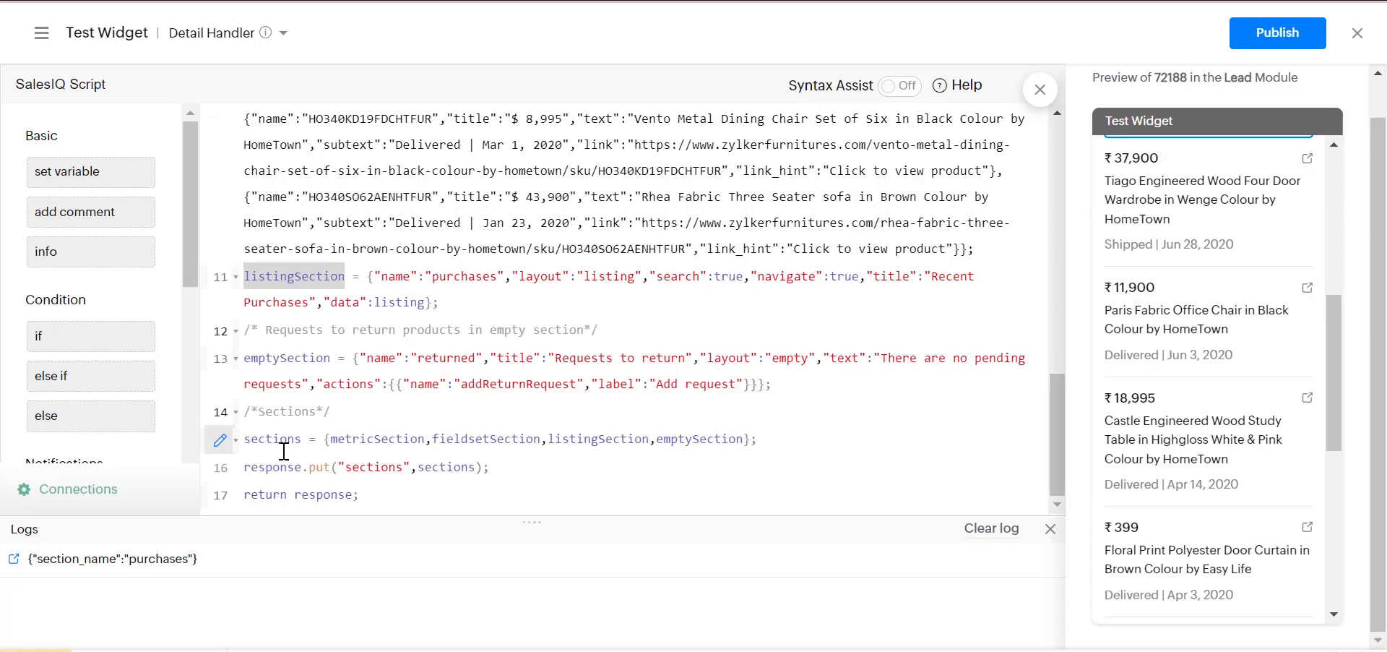
double_click(272, 438)
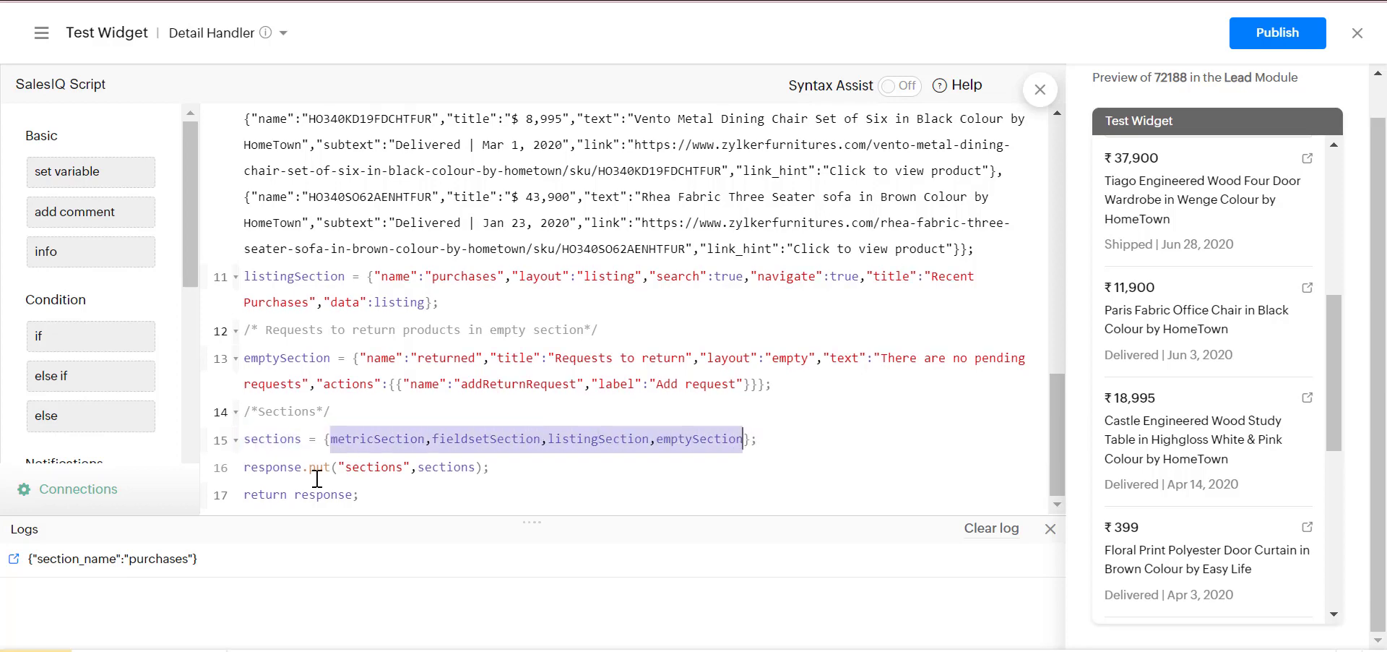
scroll("down", 3)
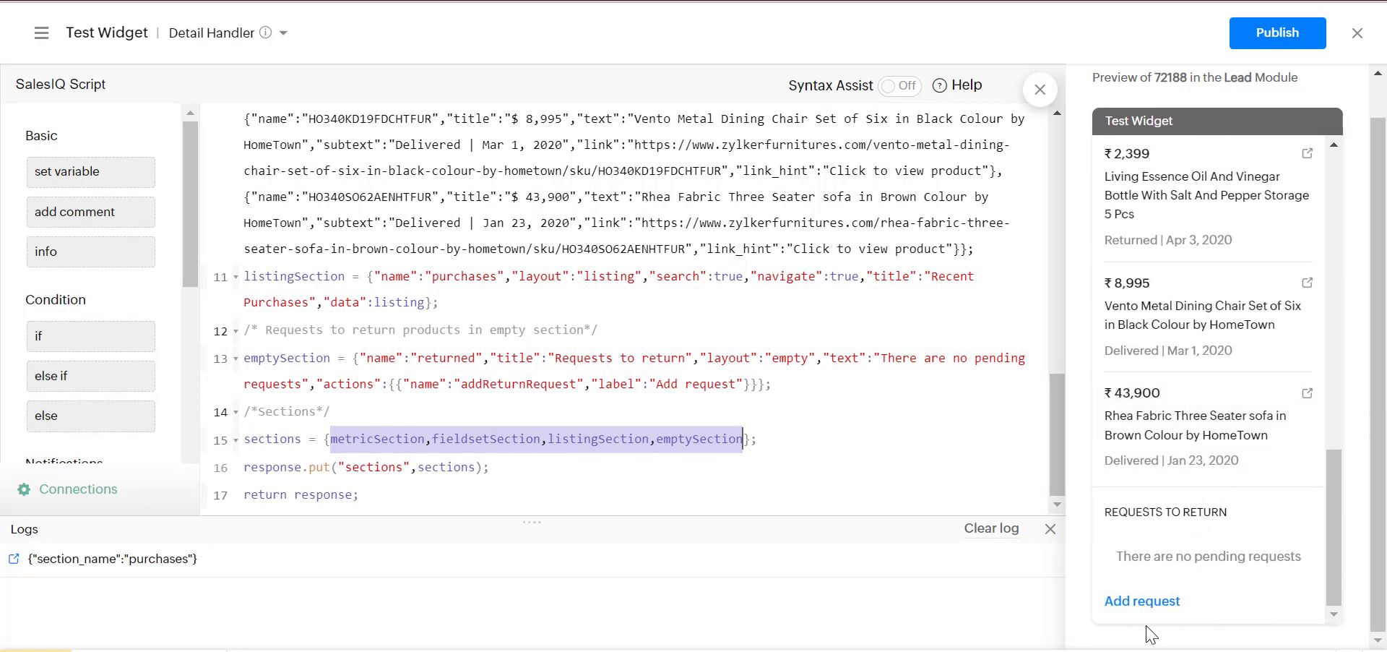
- Open the return-request form, choose the study table, then show the handler list
left_click(1141, 600)
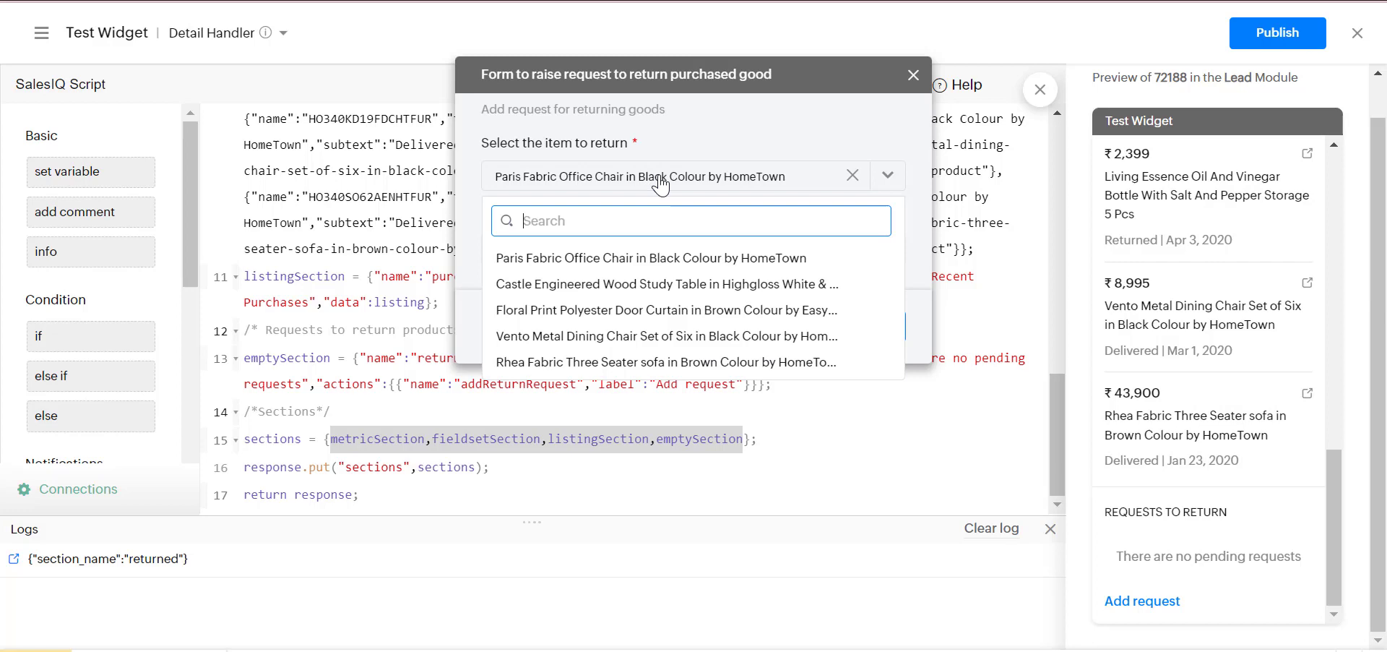
left_click(666, 284)
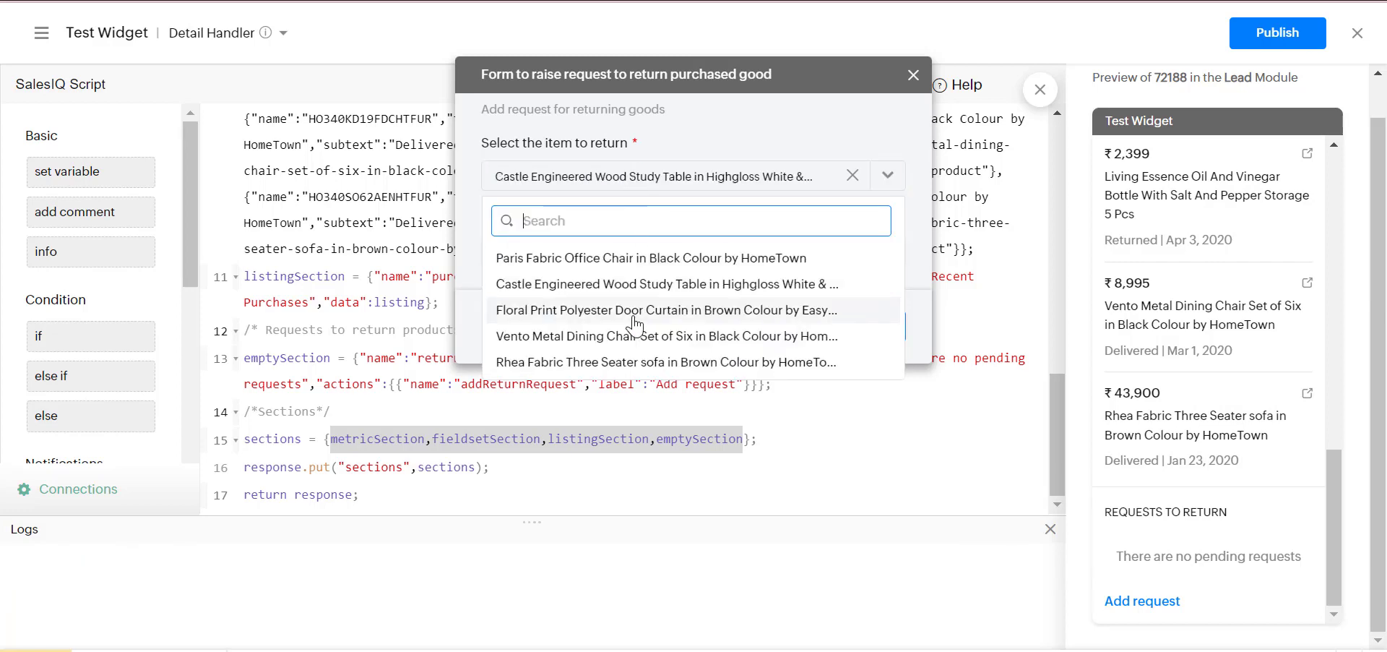
left_click(283, 33)
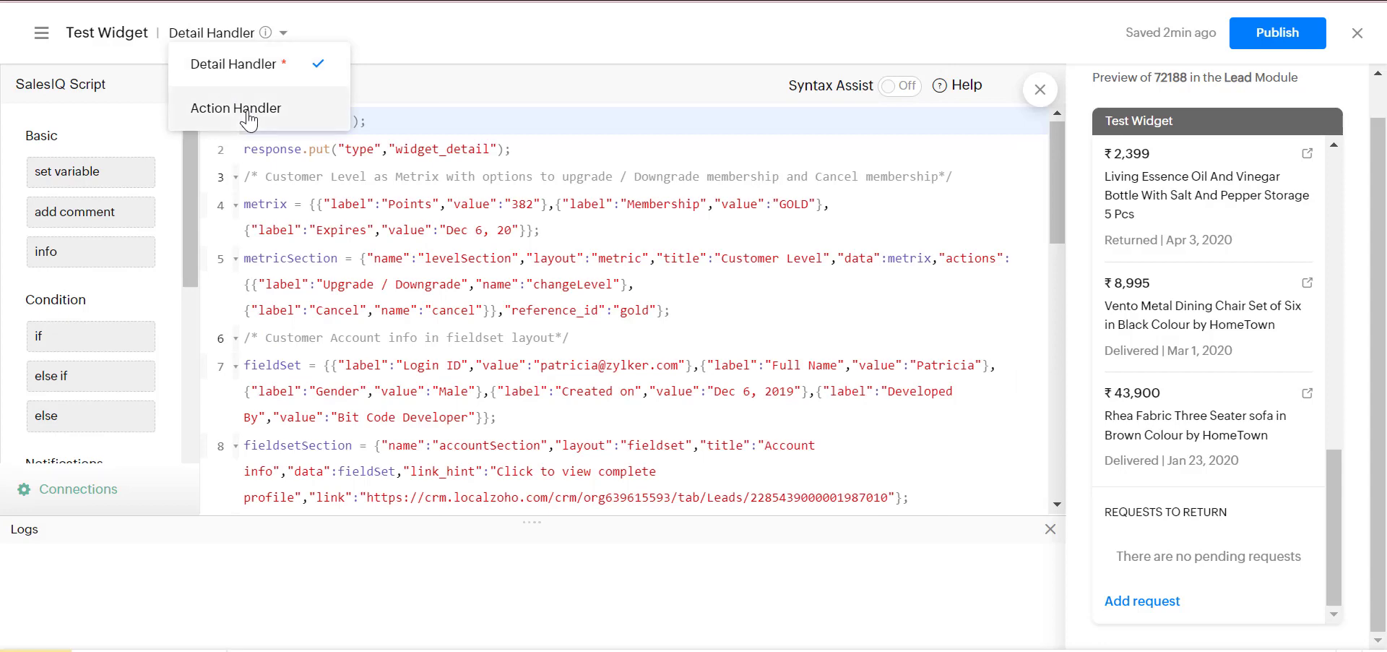
- Switch to the Action Handler script and select 'type' in the action.get line
left_click(235, 108)
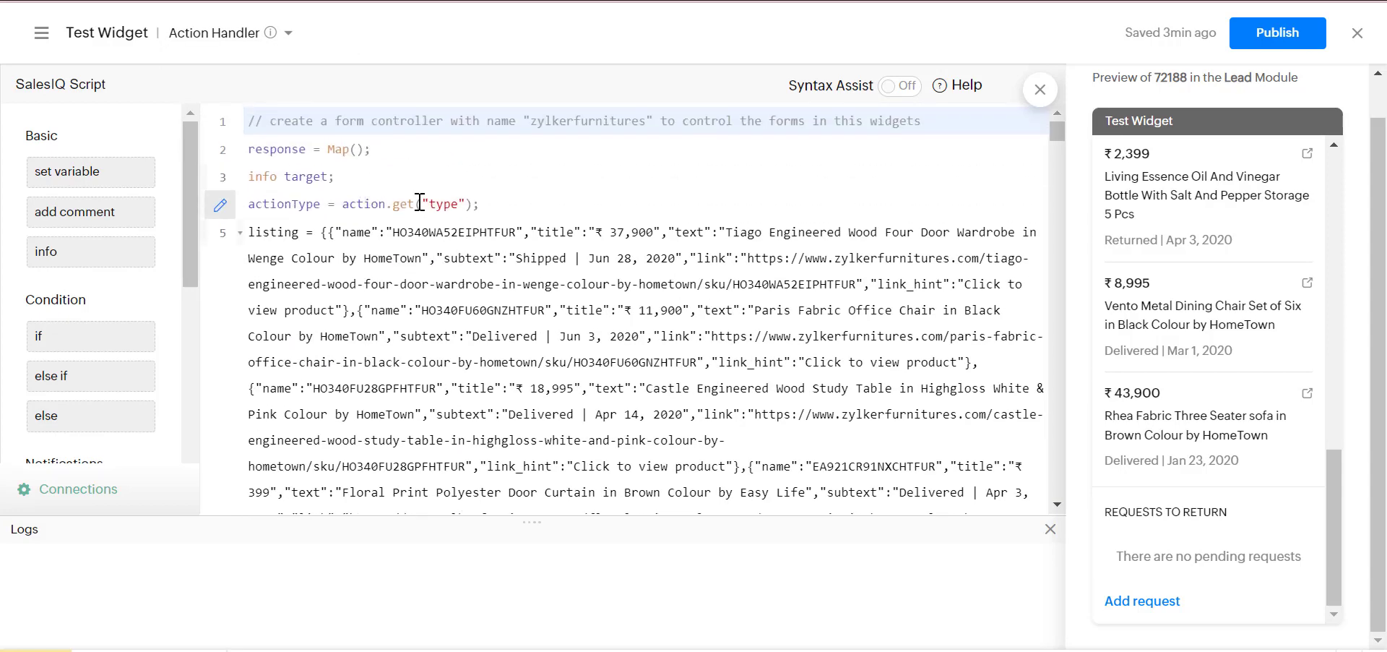
double_click(443, 203)
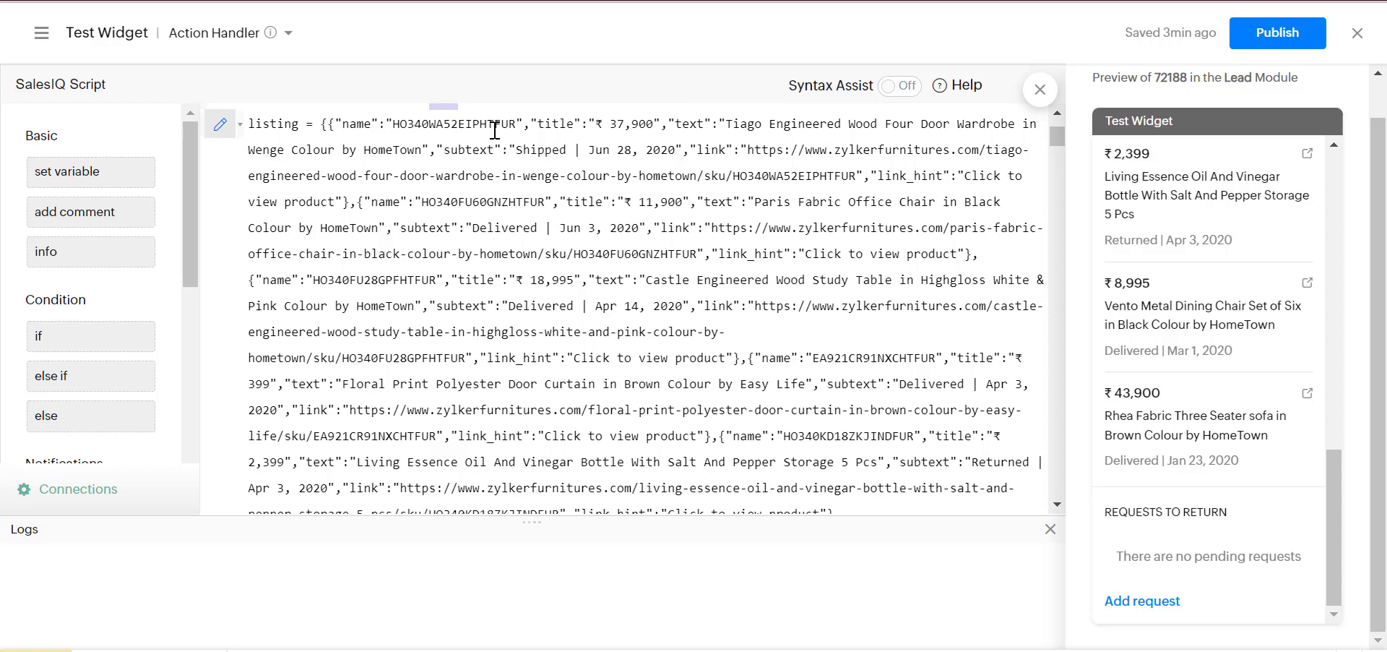
mouse_move(497, 169)
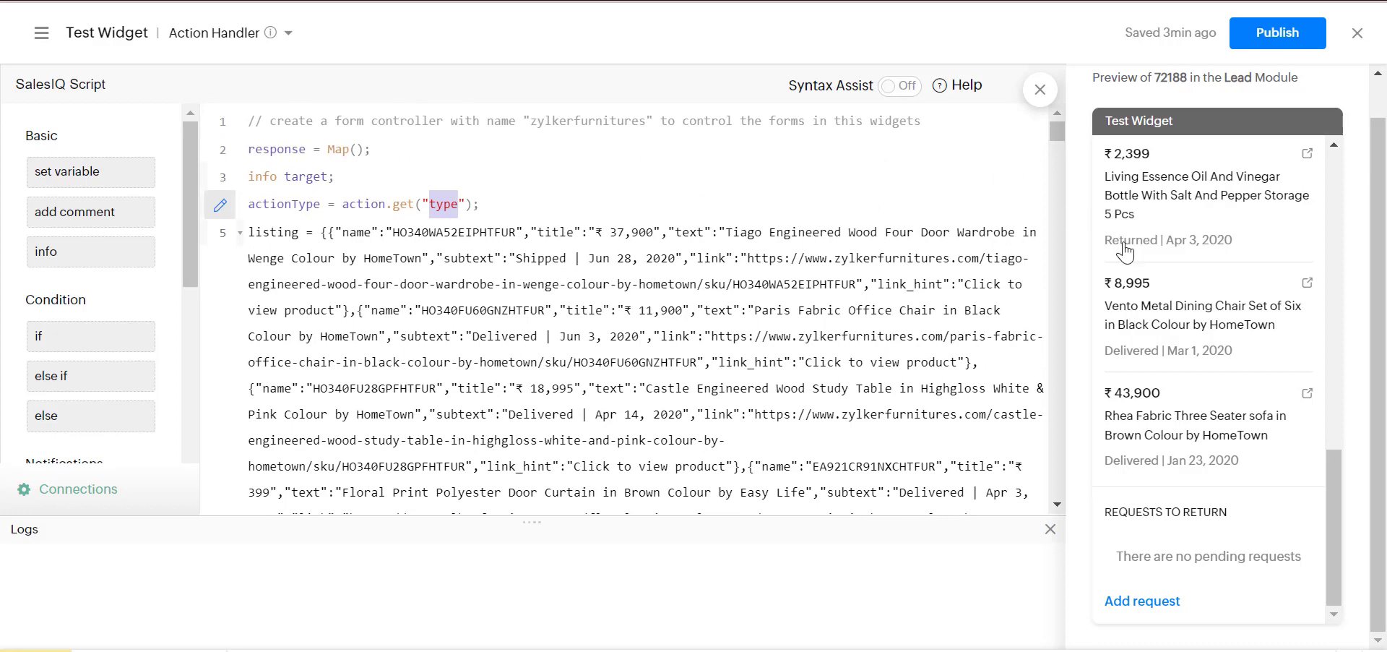
mouse_move(1088, 154)
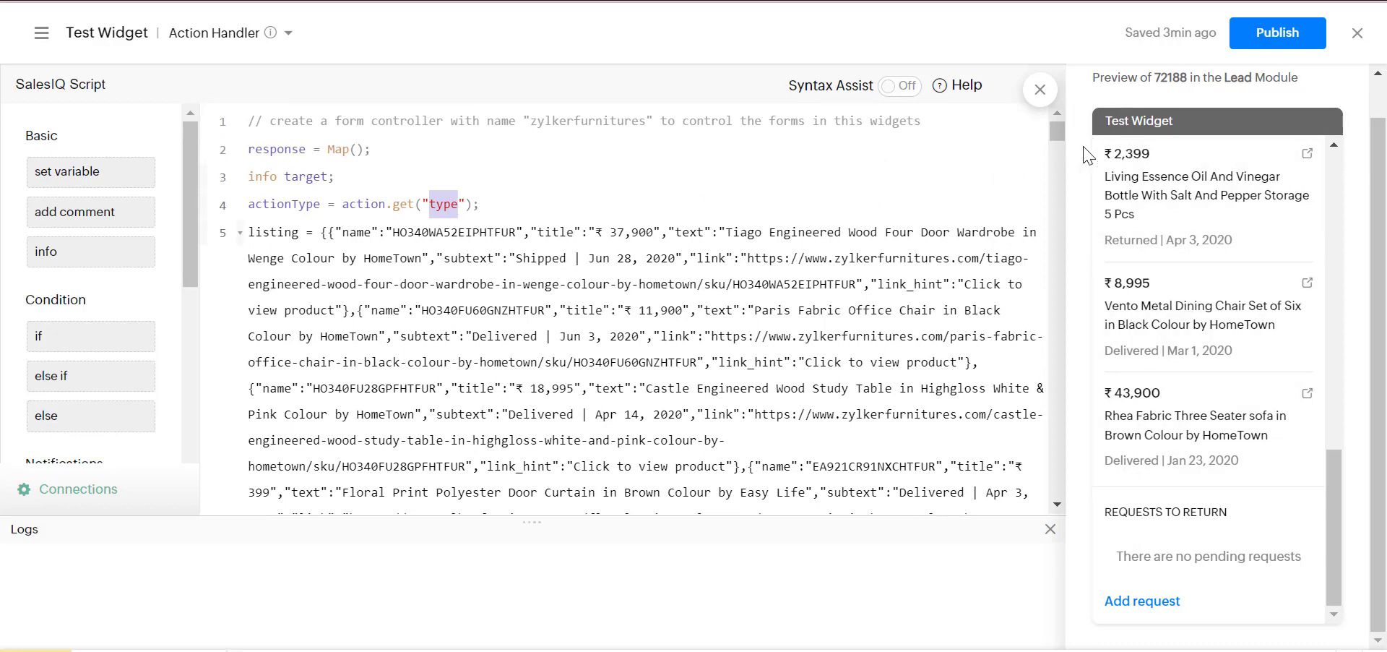
- Scroll through the lead 72188 preview and return to the Recent Purchases list
scroll("up", 3)
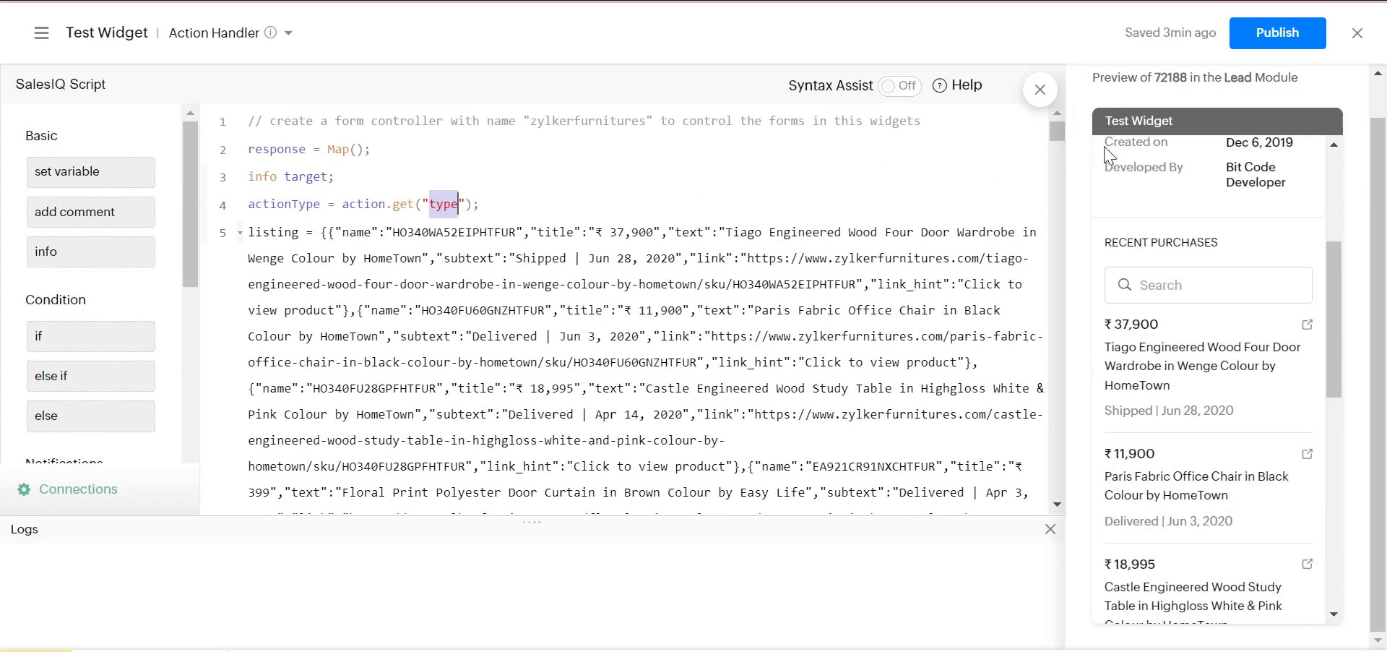
scroll("up", 3)
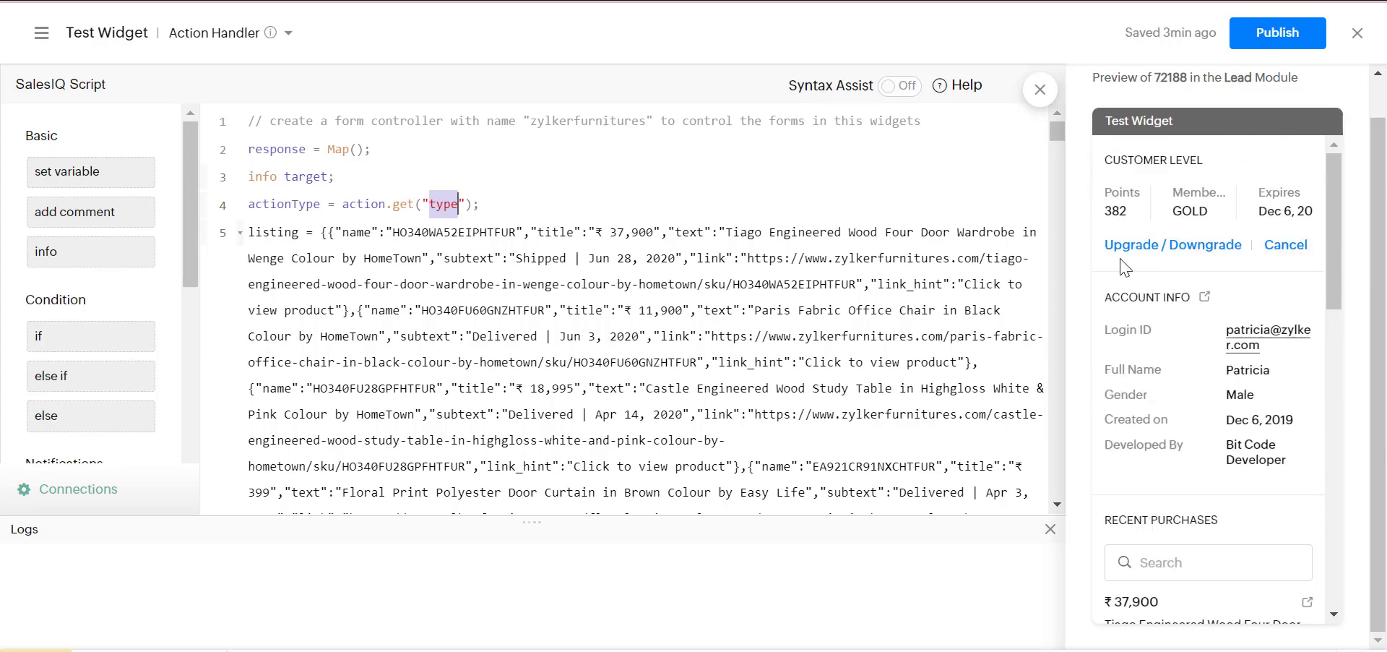
scroll("down", 3)
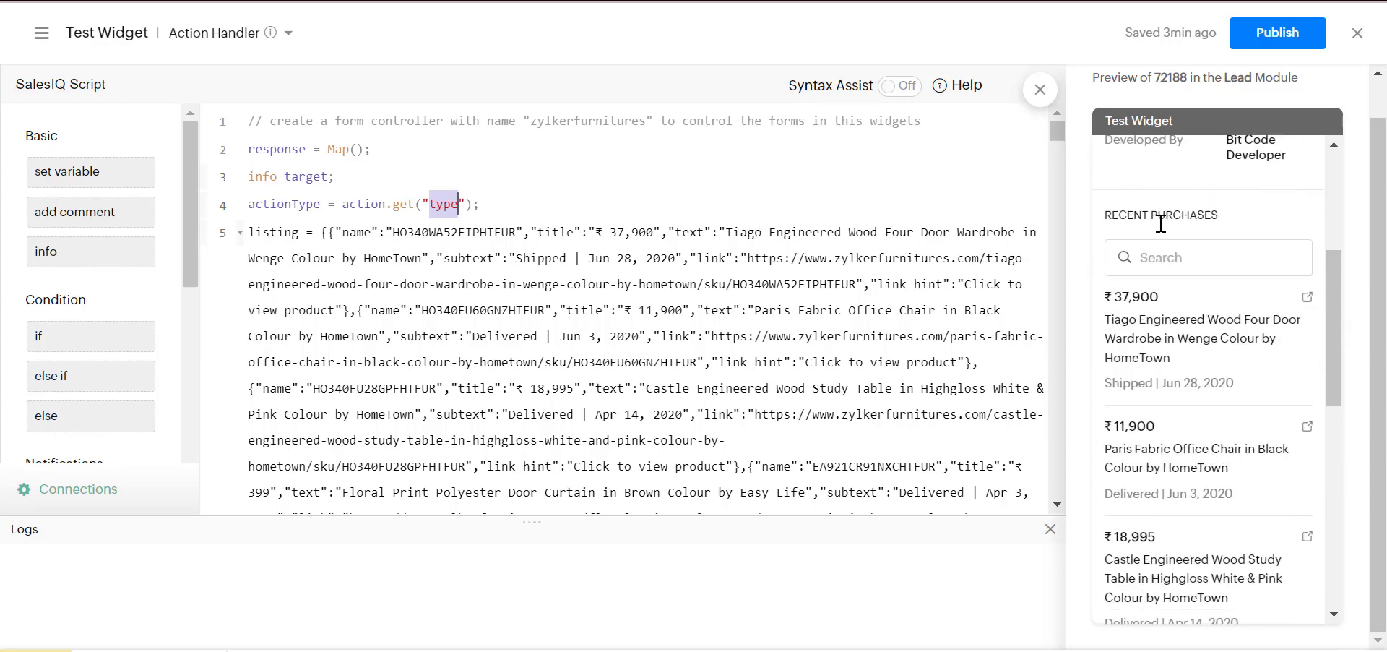
scroll("down", 3)
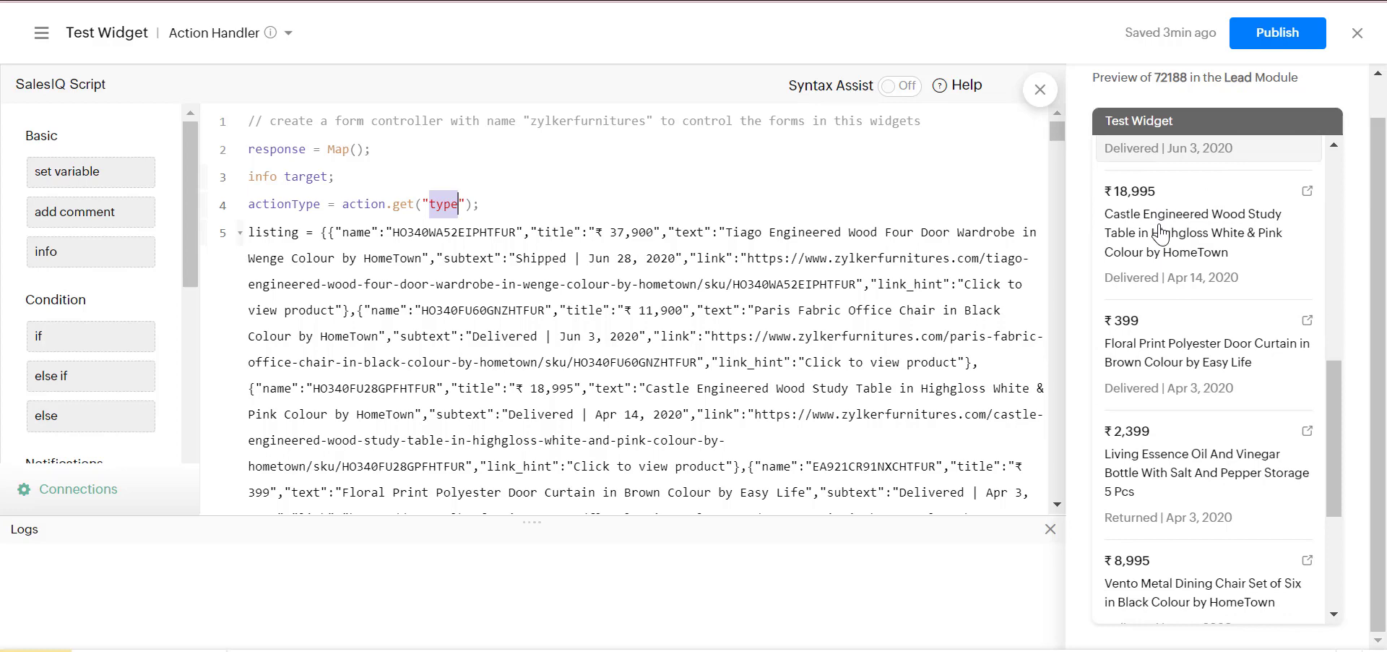
scroll("up", 3)
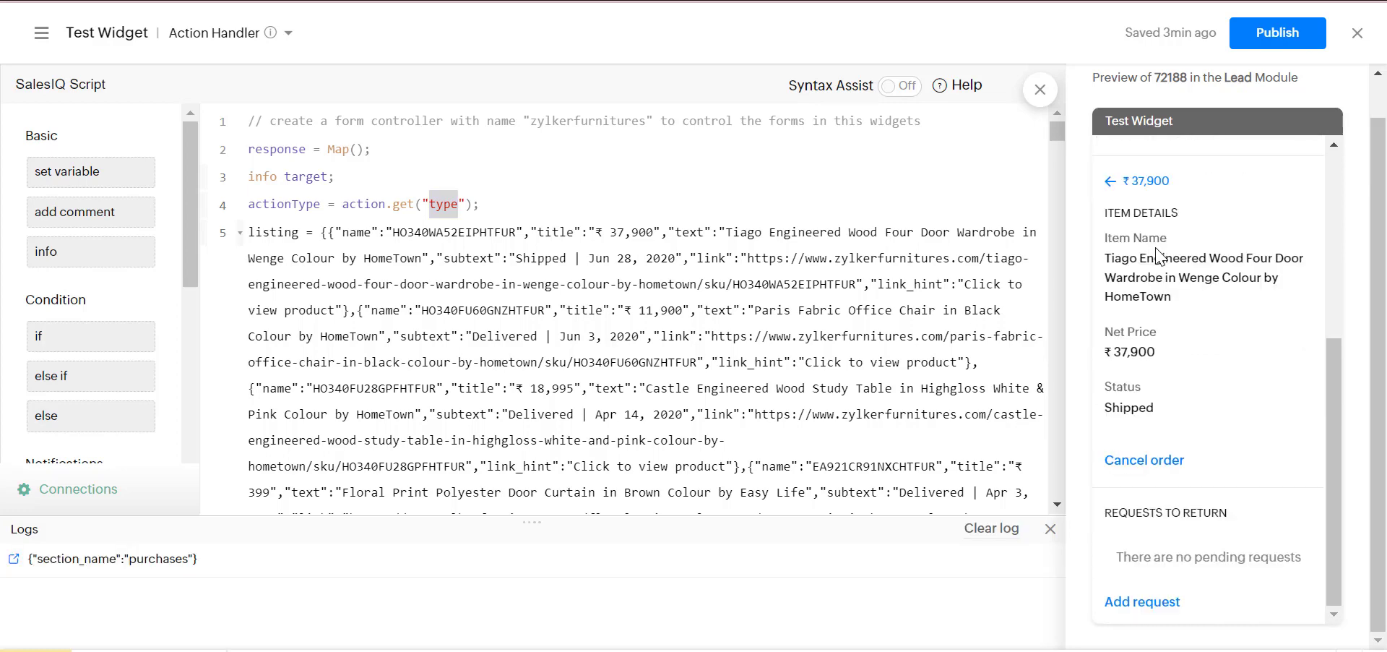
mouse_move(1107, 129)
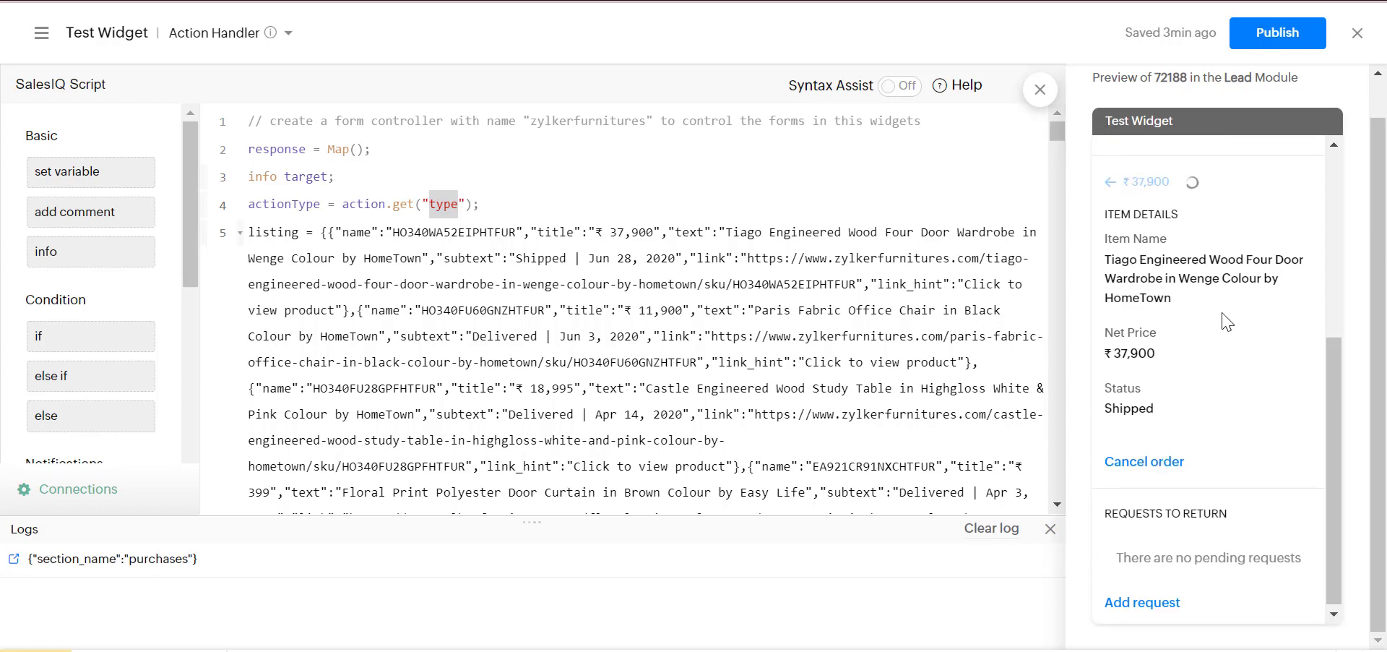
left_click(1112, 181)
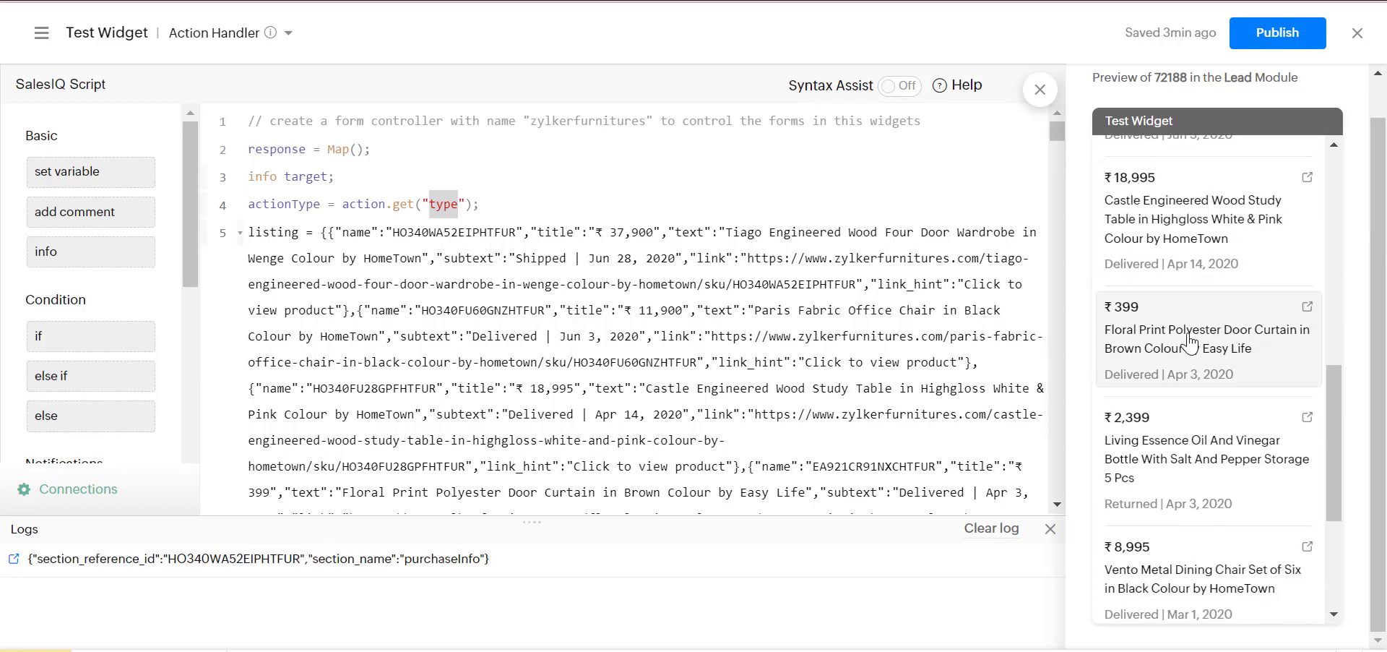
- View the Floral Print curtain and study table details, returning to the list each time
left_click(1207, 339)
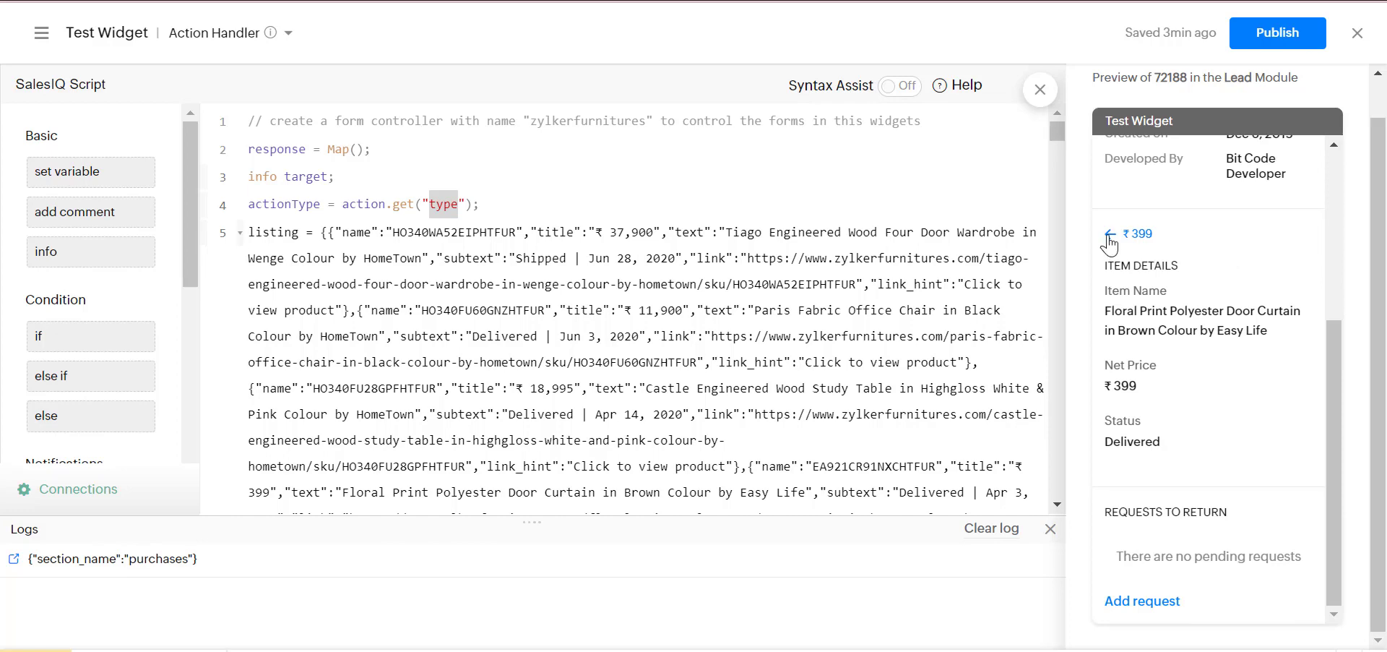
left_click(1137, 236)
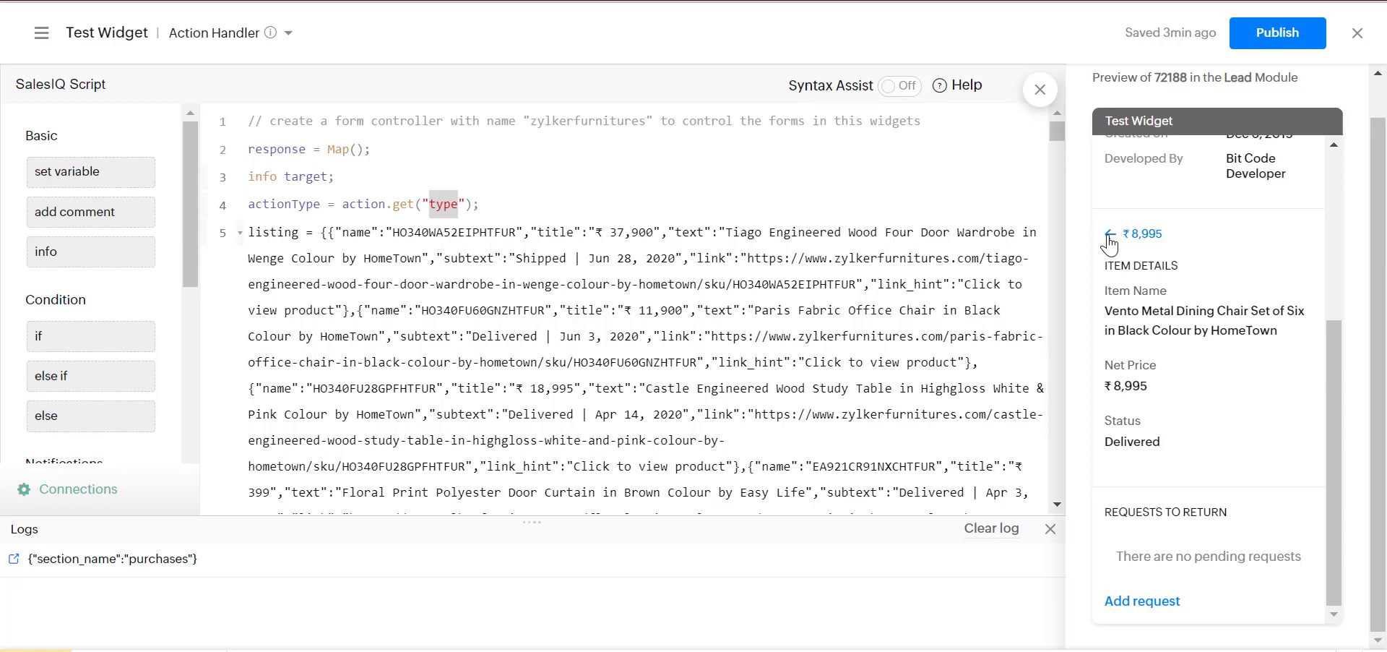
left_click(1113, 234)
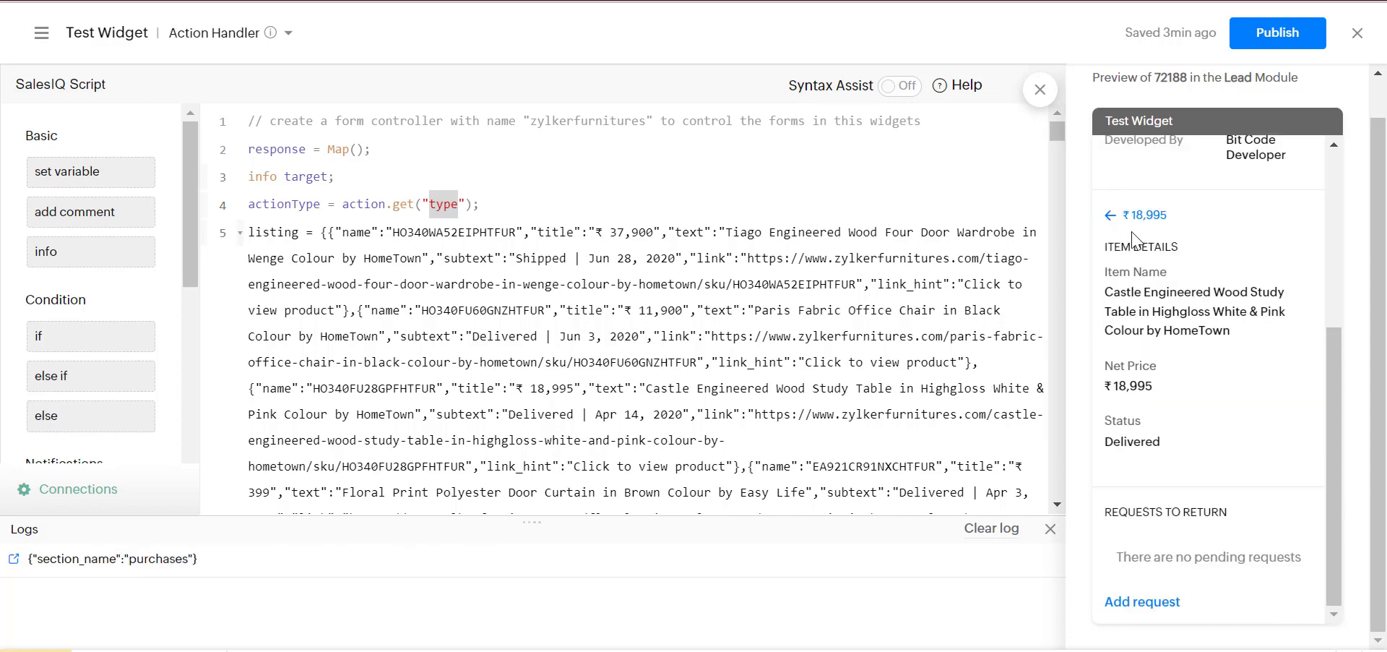
left_click(1111, 215)
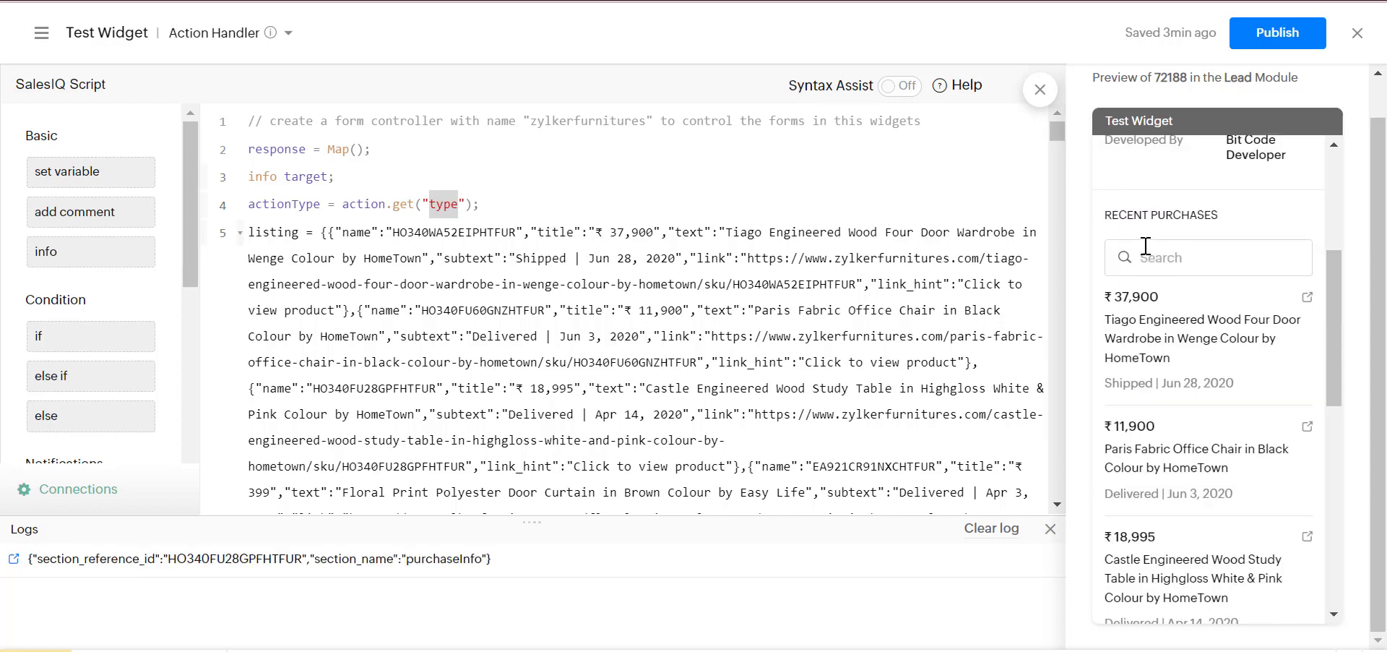
scroll("up", 3)
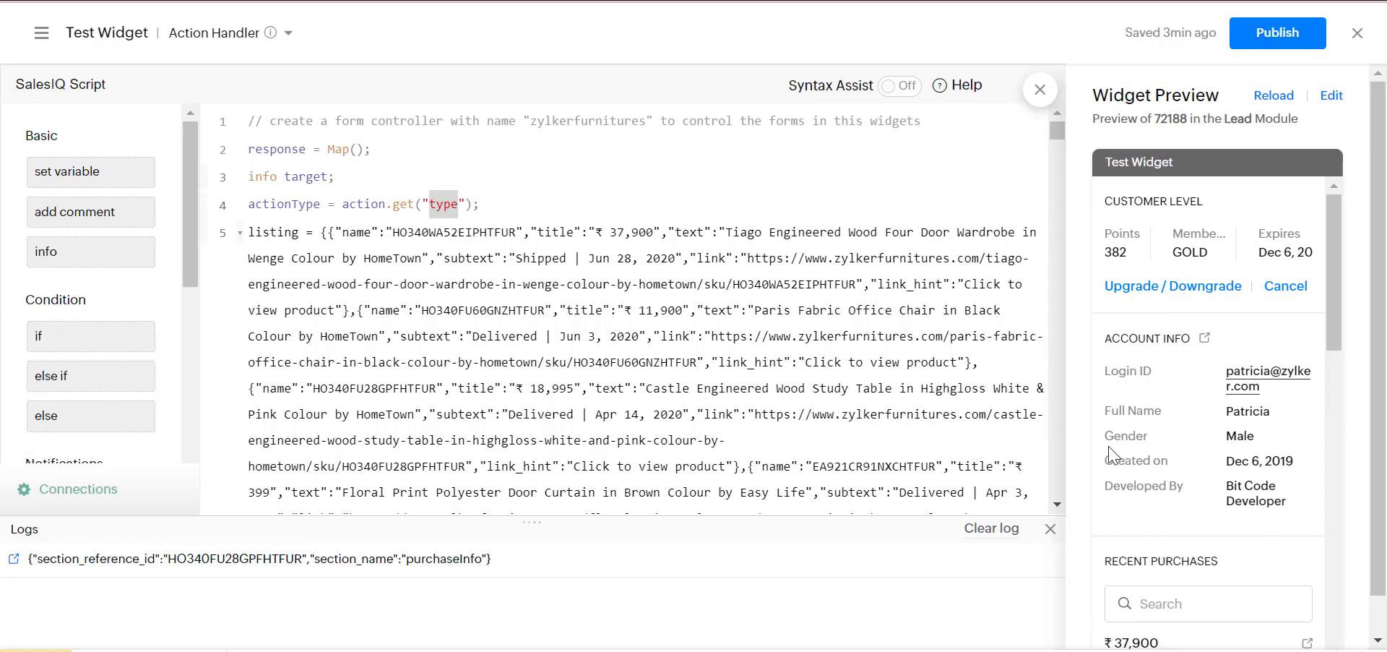
scroll("down", 3)
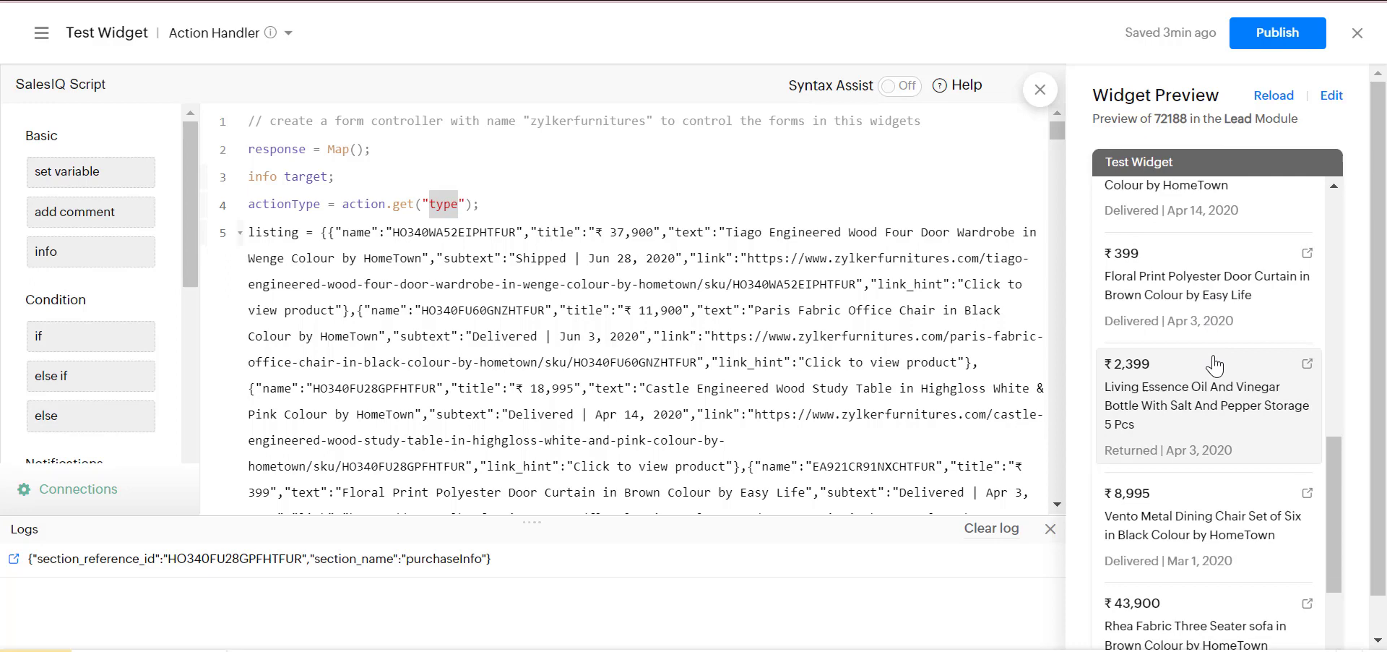